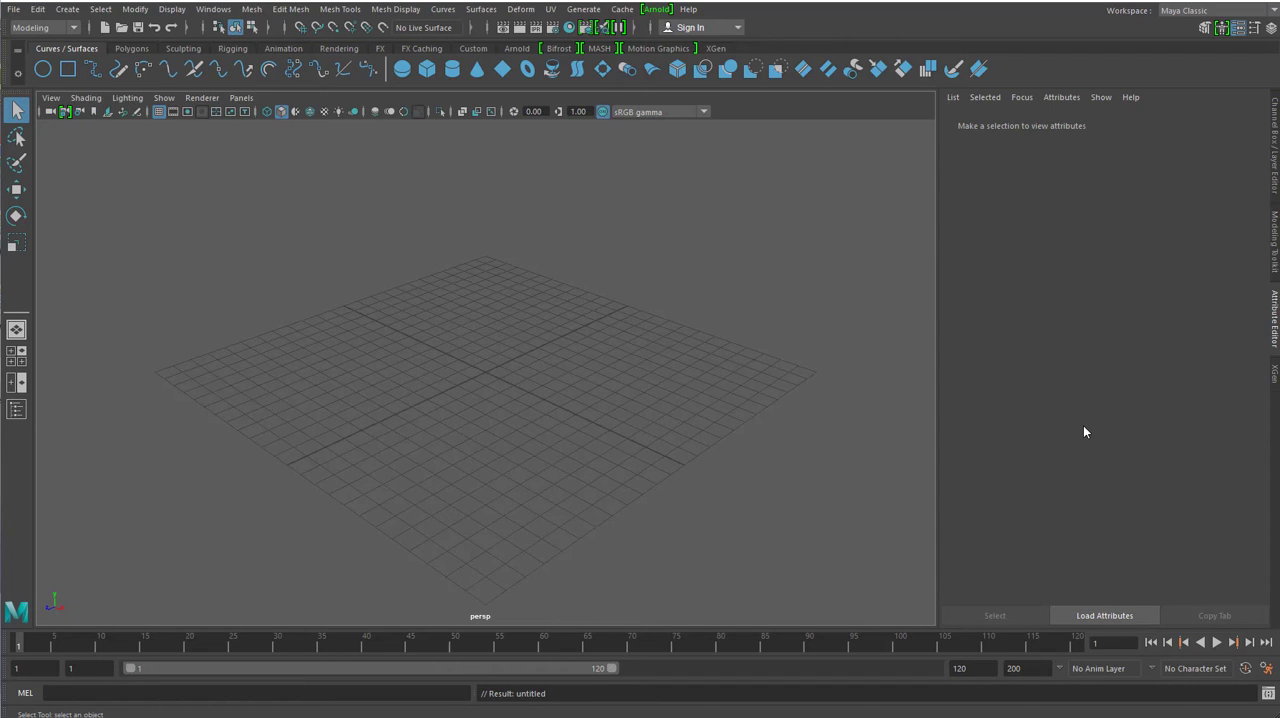
mouse_move(649, 129)
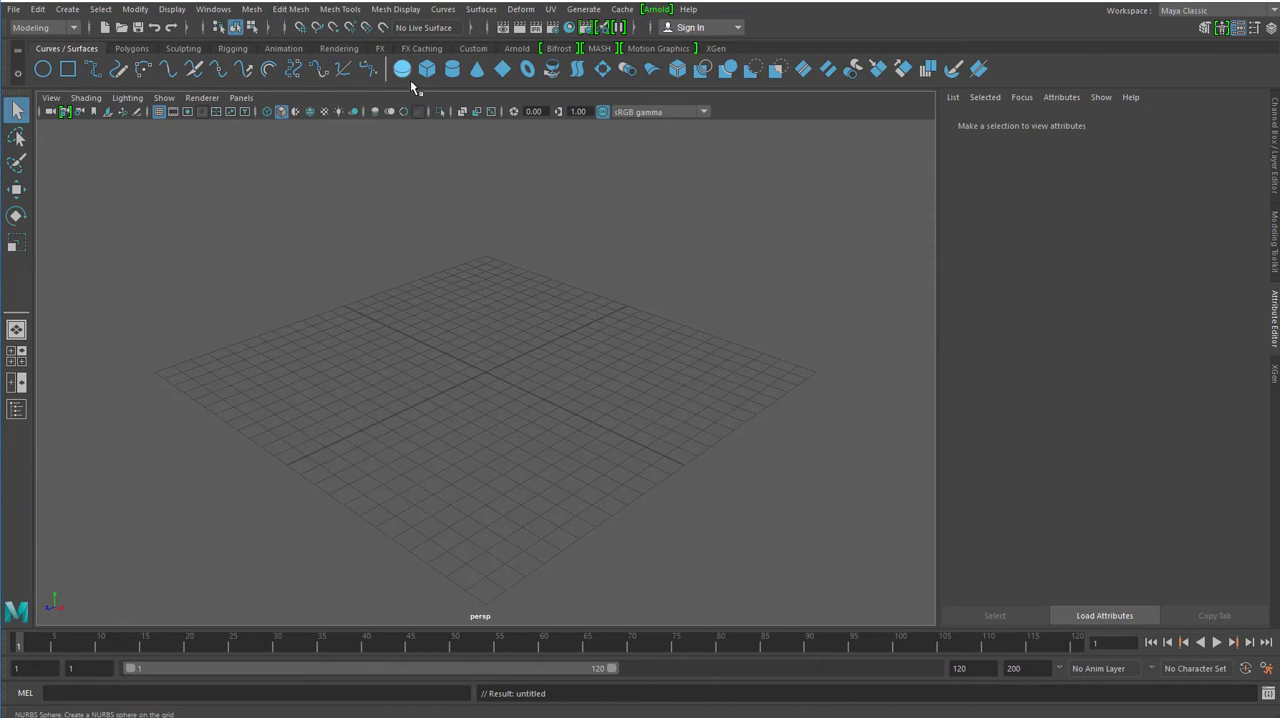
Add a NURBS sphere from the shelf and give it a new blue Phong E material
click(421, 71)
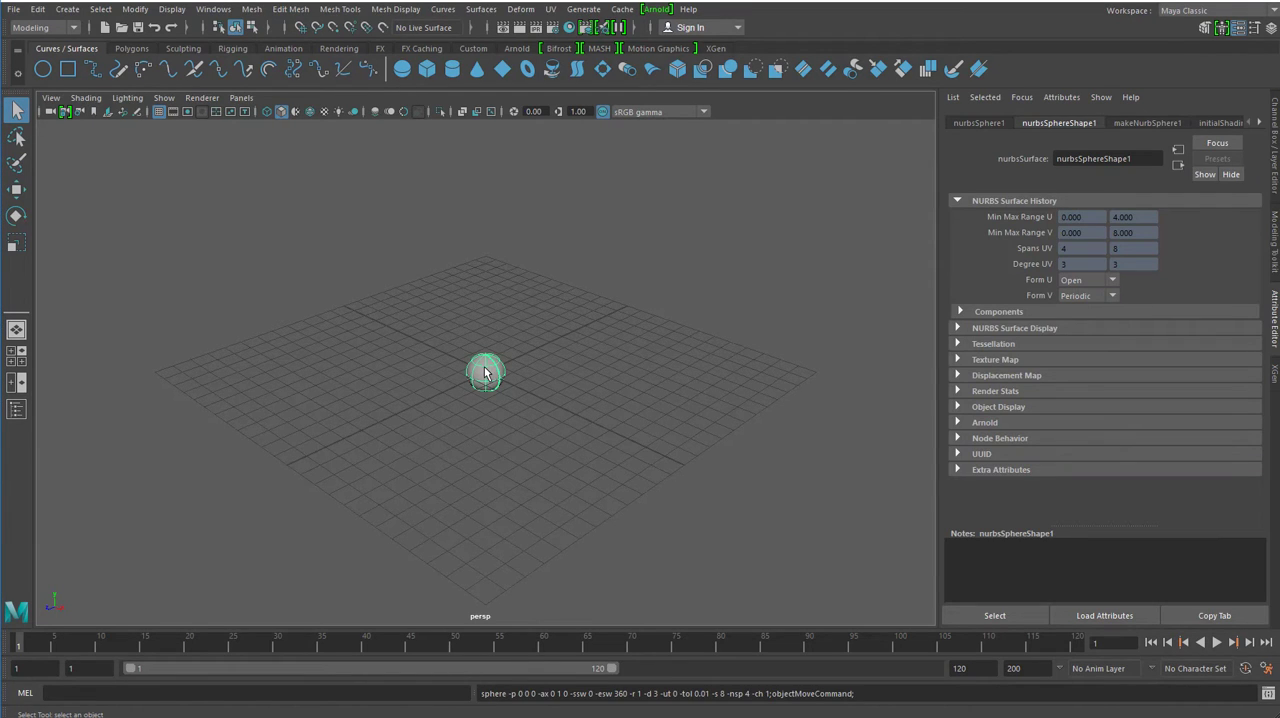
right_click(485, 372)
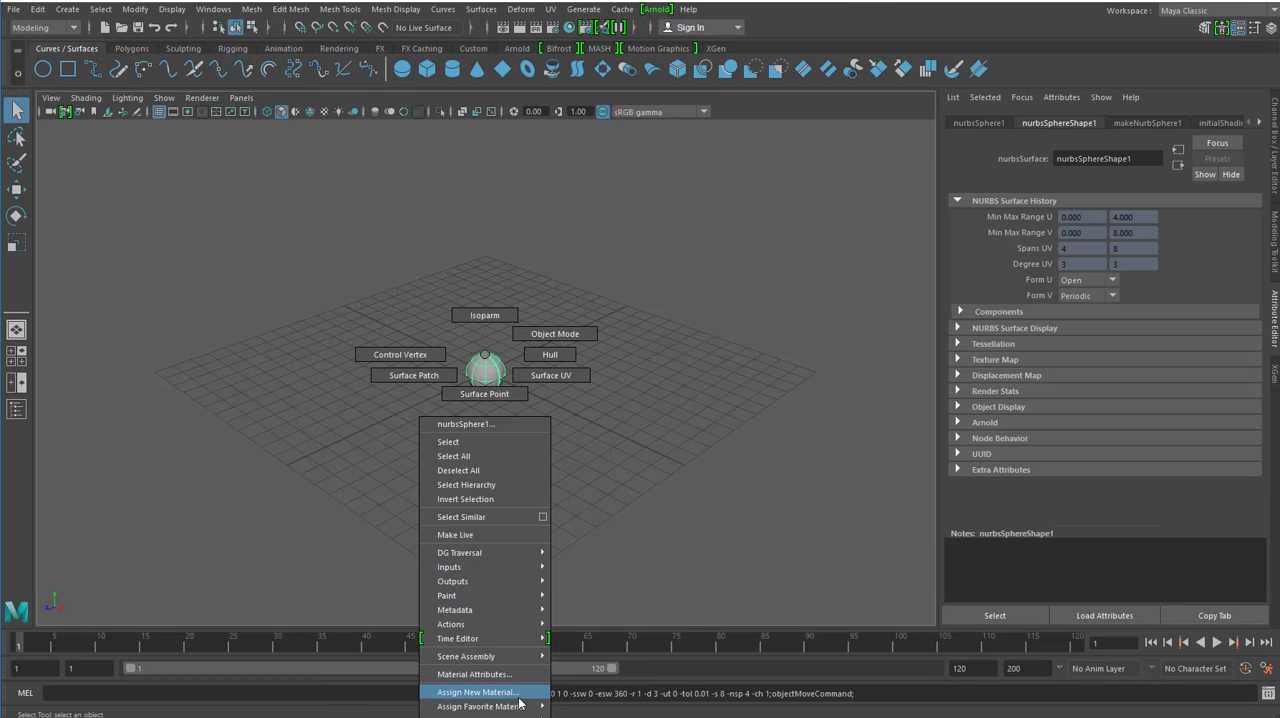
click(486, 692)
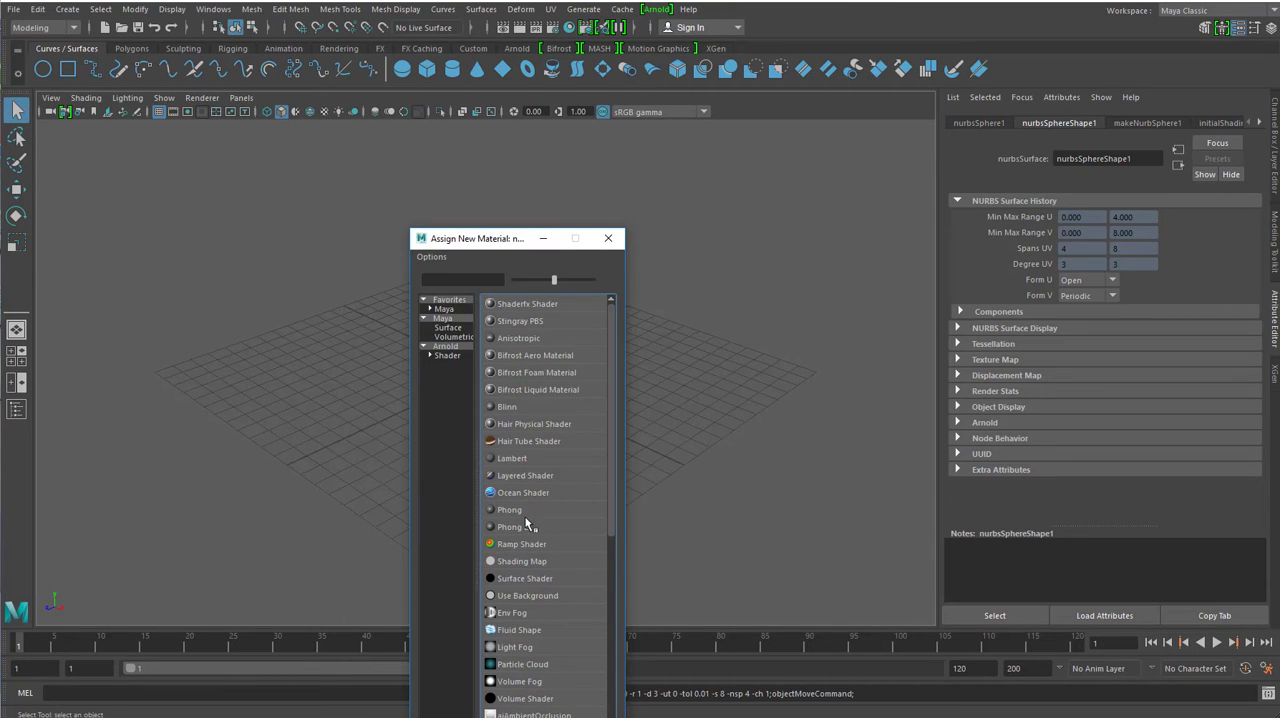
click(508, 526)
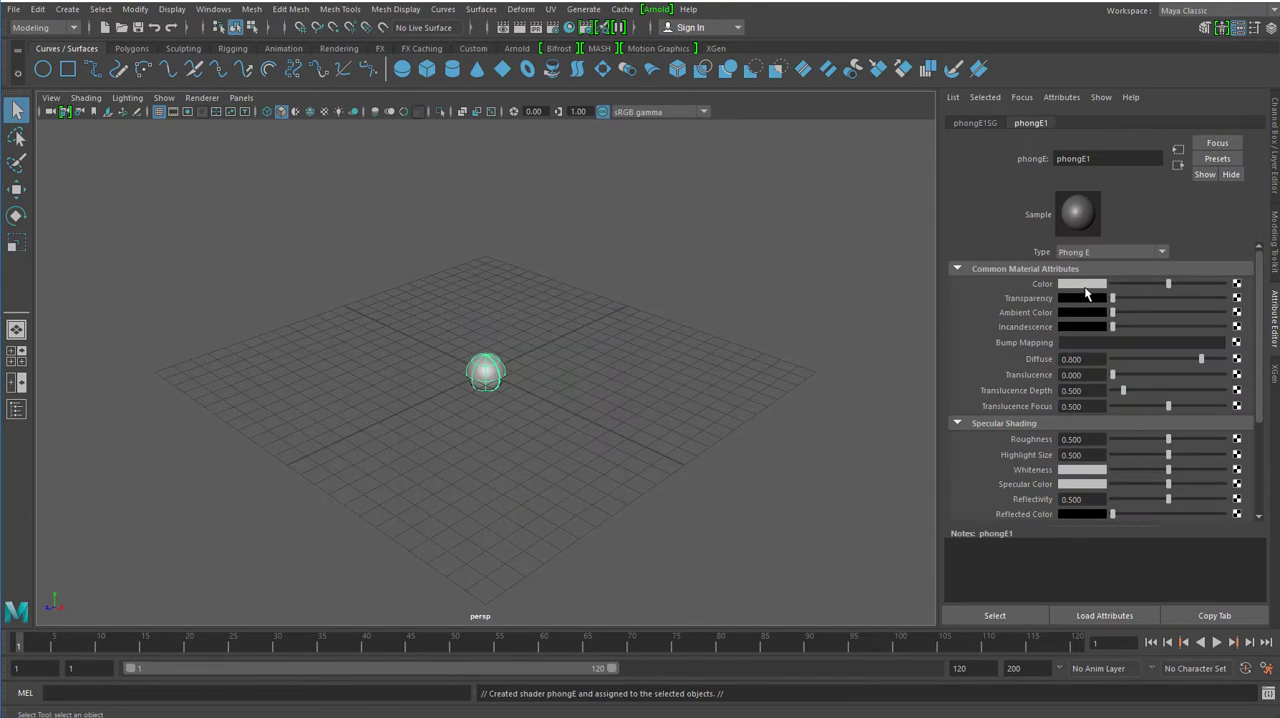
click(1082, 284)
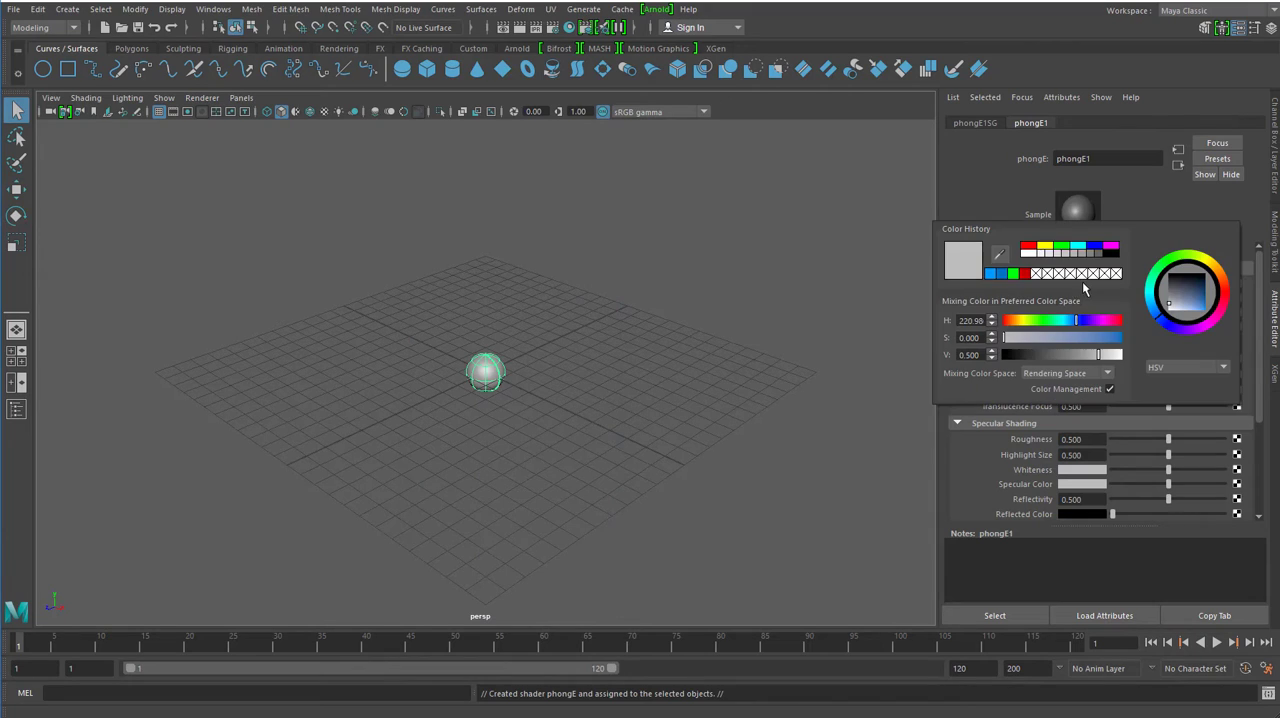
click(1210, 307)
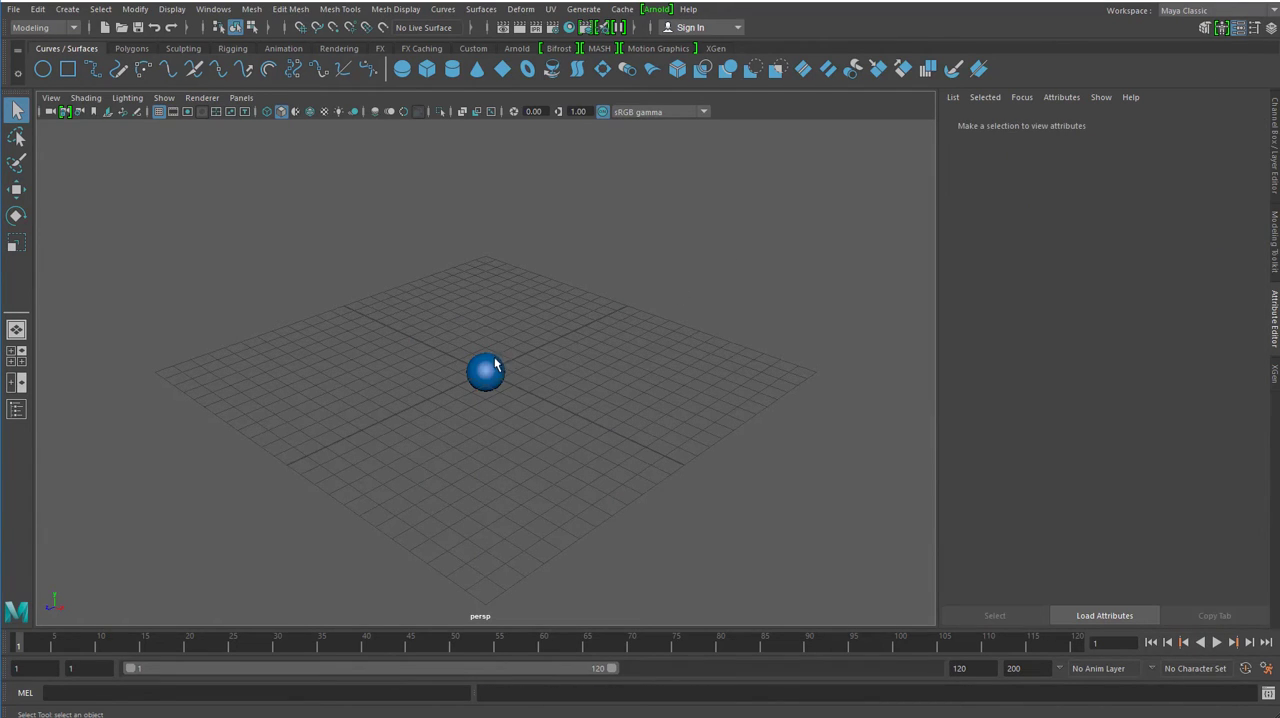
Inspect the sphere's phongE1, makeNurbSphere1, nurbsSphereShape1 and nurbsSphere1 nodes
click(486, 372)
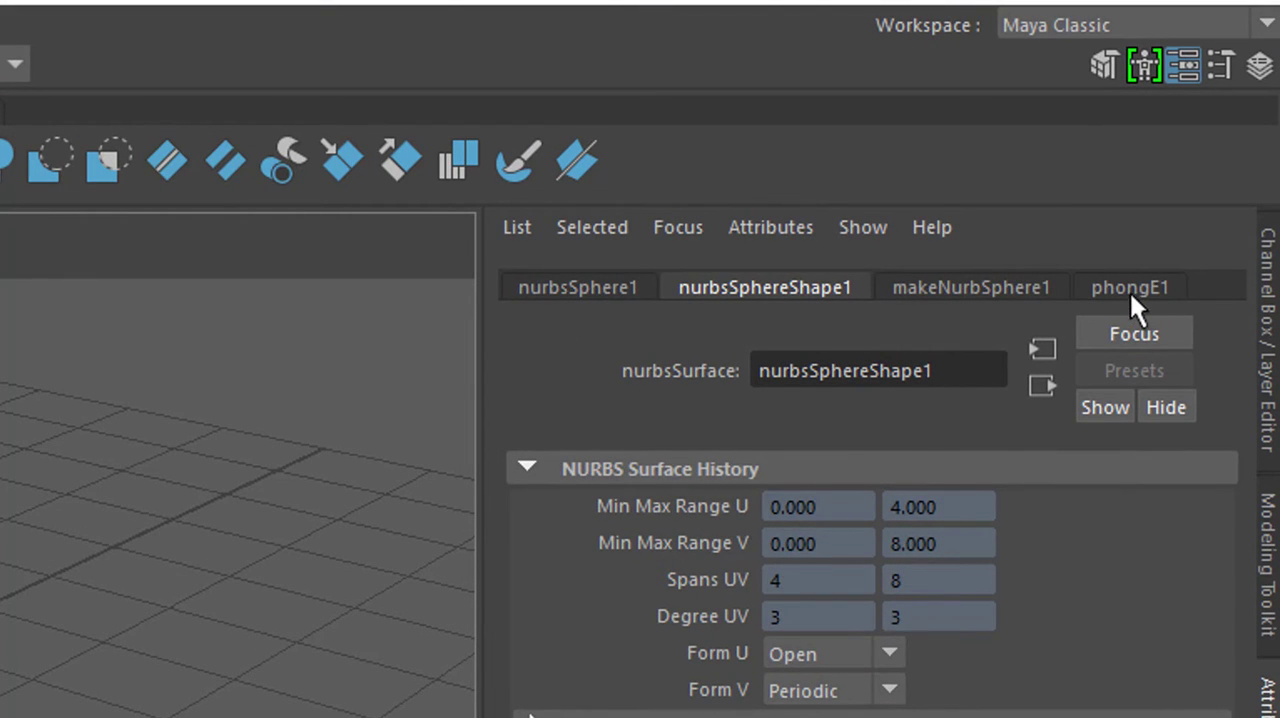
click(1160, 287)
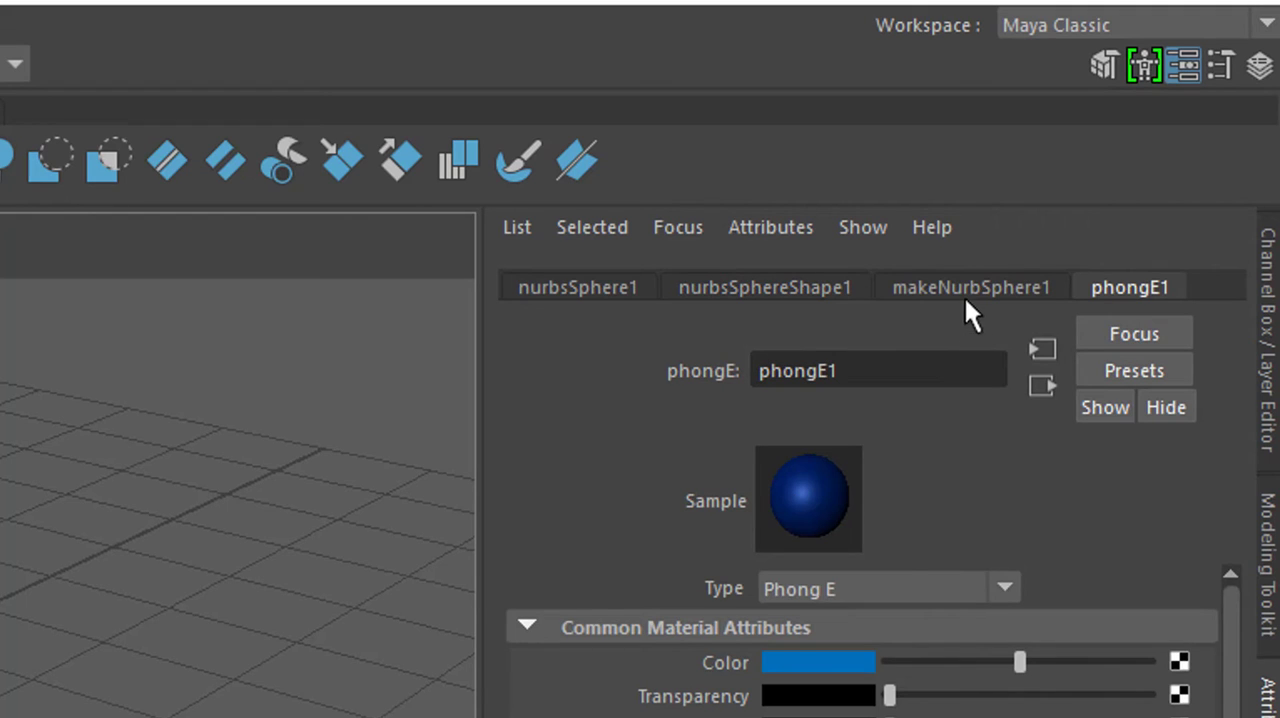
click(977, 287)
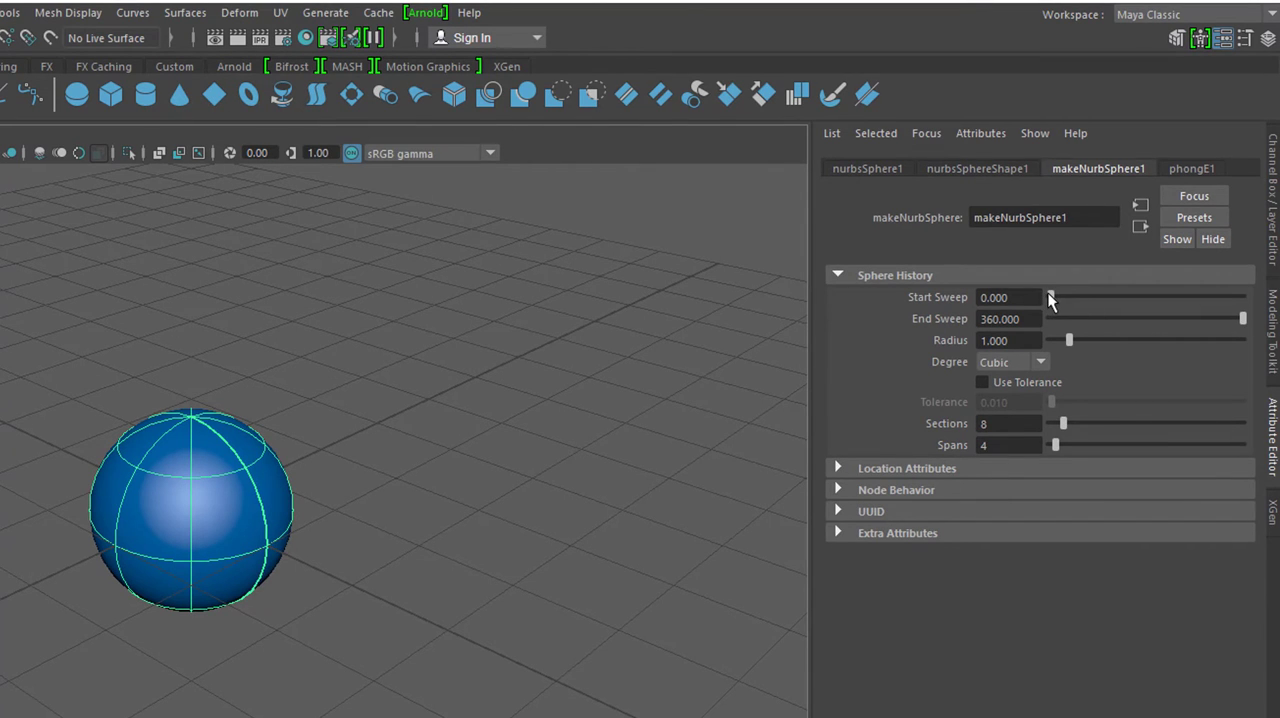
drag(1051, 297, 1103, 297)
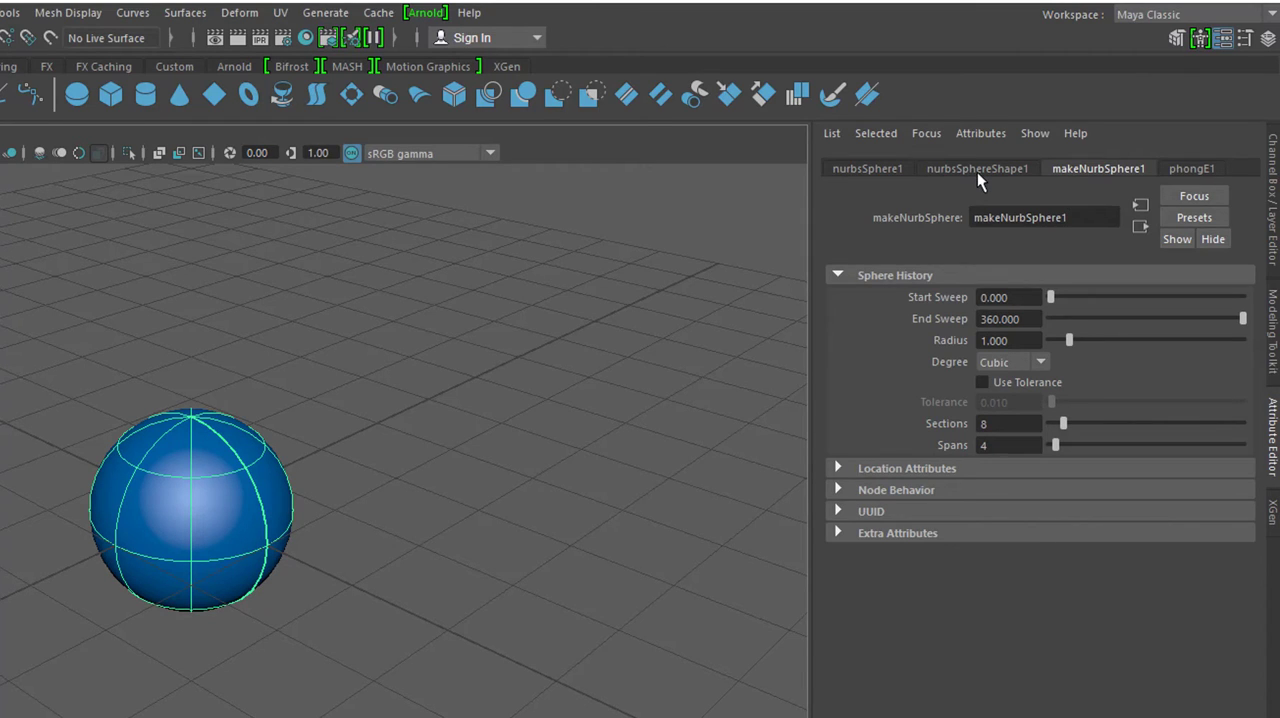
click(977, 168)
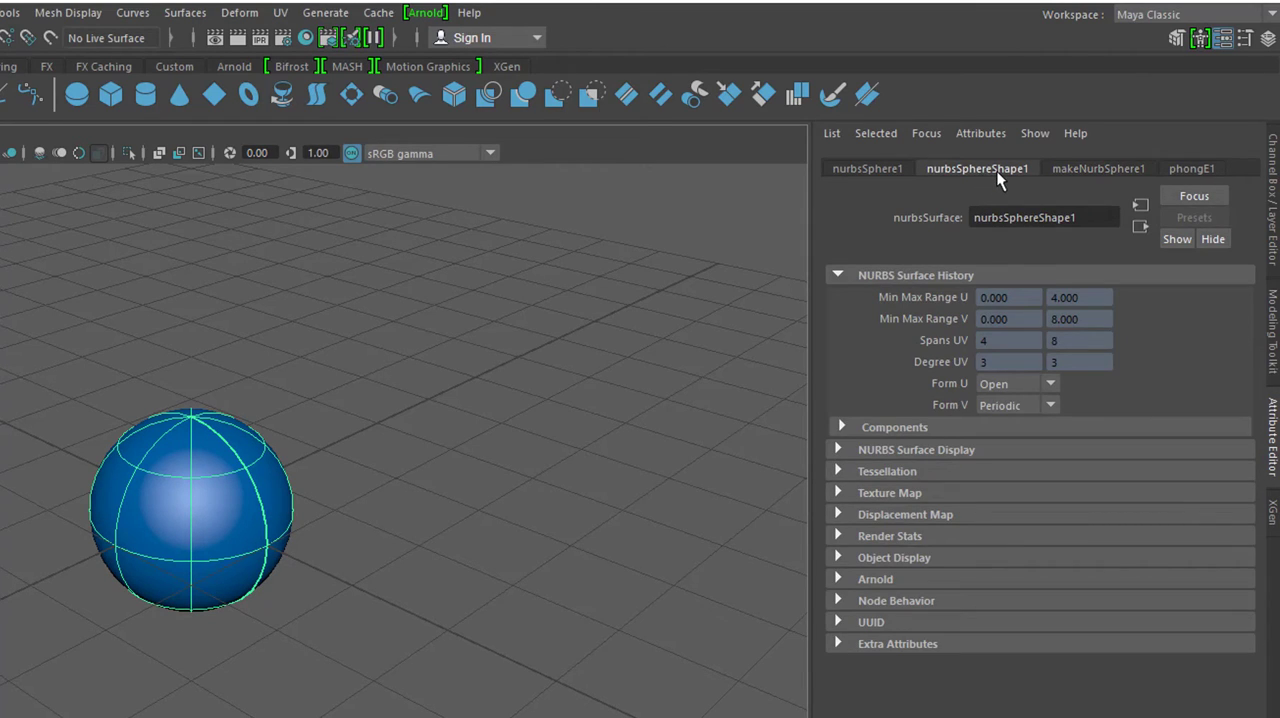
mouse_move(906, 238)
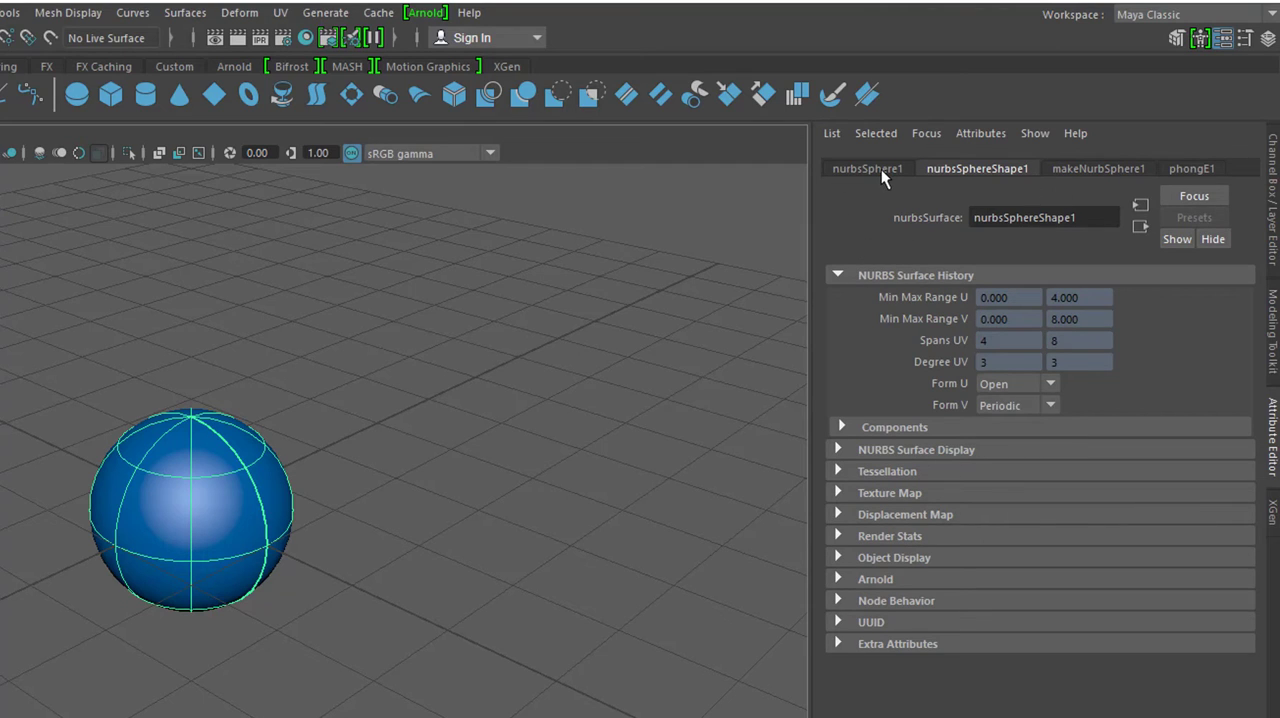
click(867, 168)
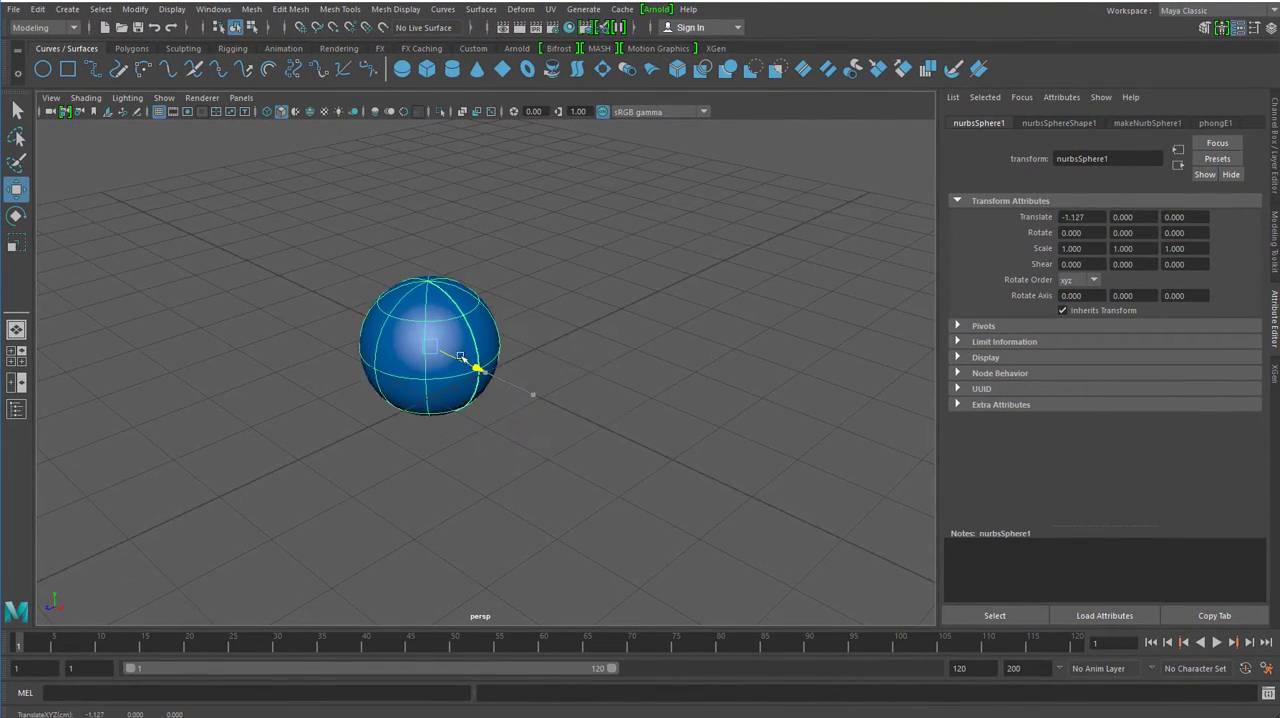
Drag the sphere along X, then set Translate X to -0.245 and open its attribute options
drag(478, 370, 548, 398)
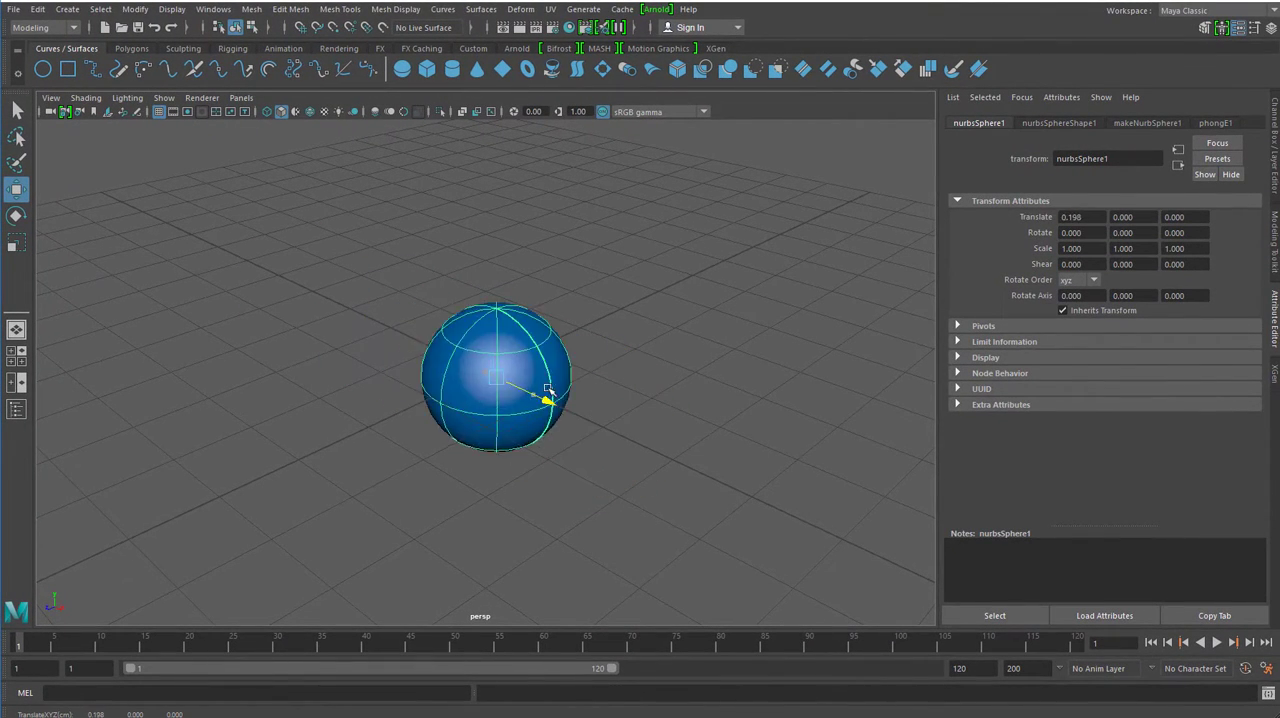
drag(545, 400, 410, 340)
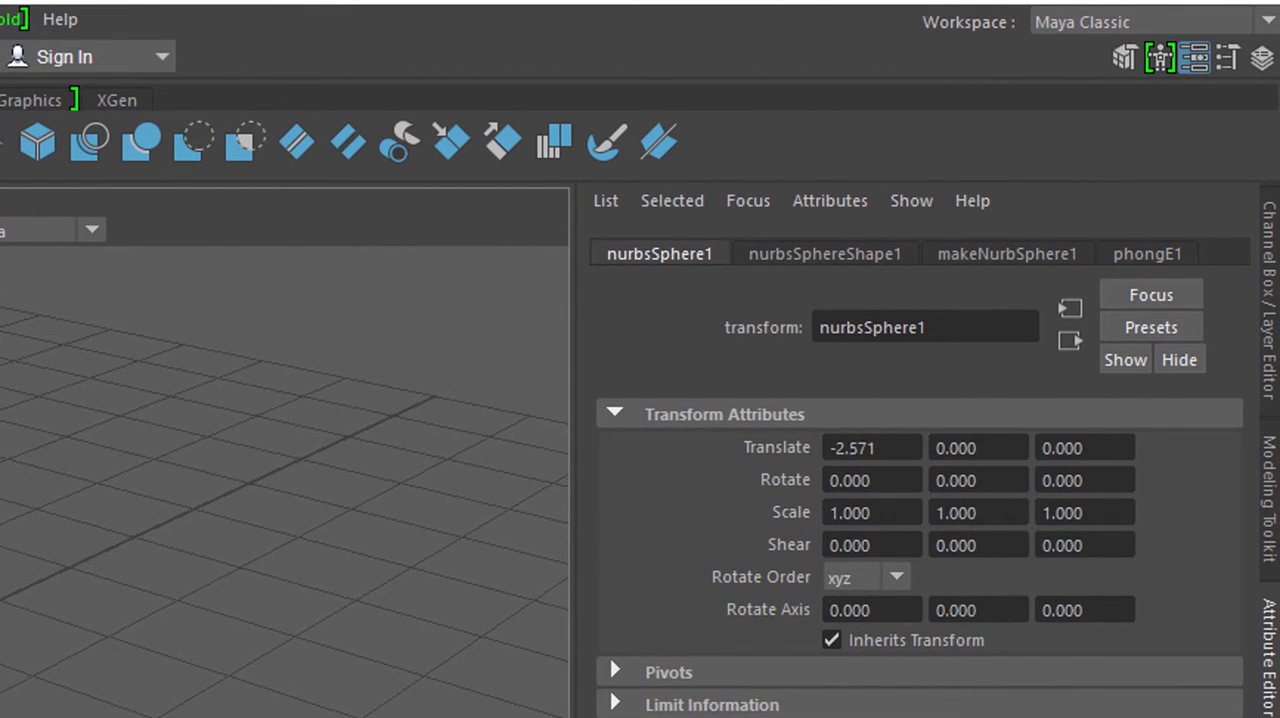
text(-0.245)
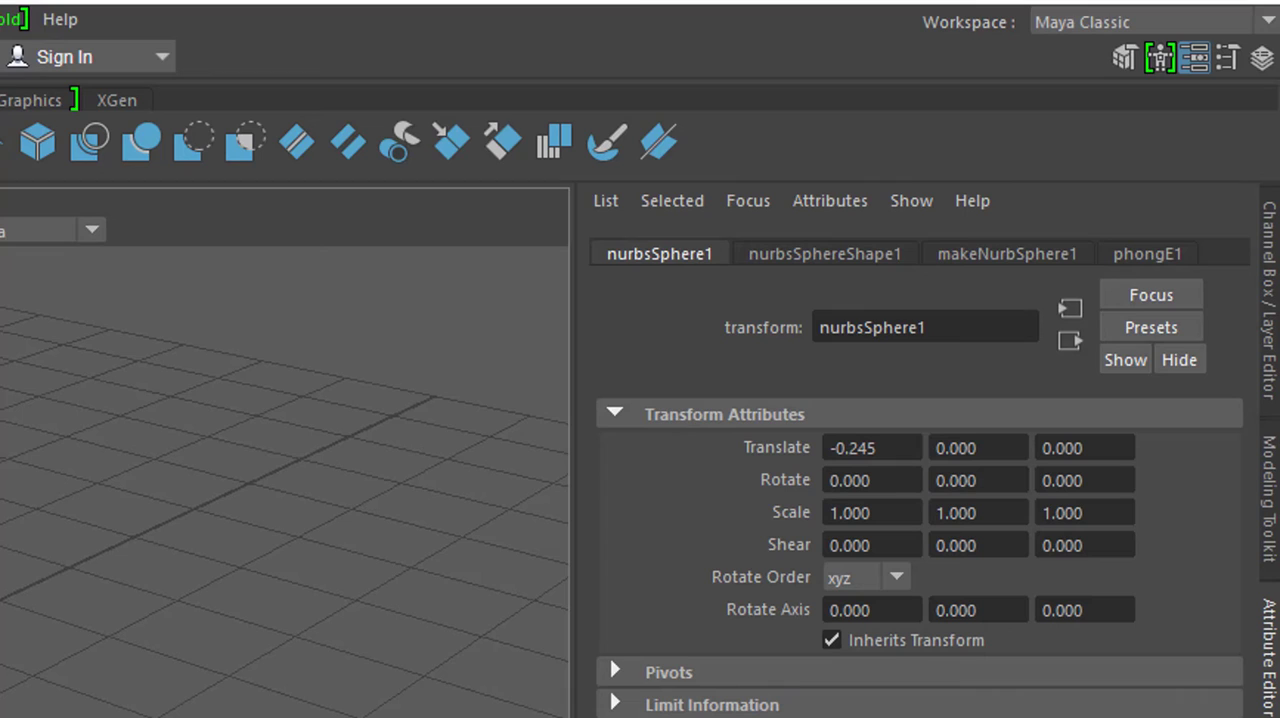
right_click(871, 447)
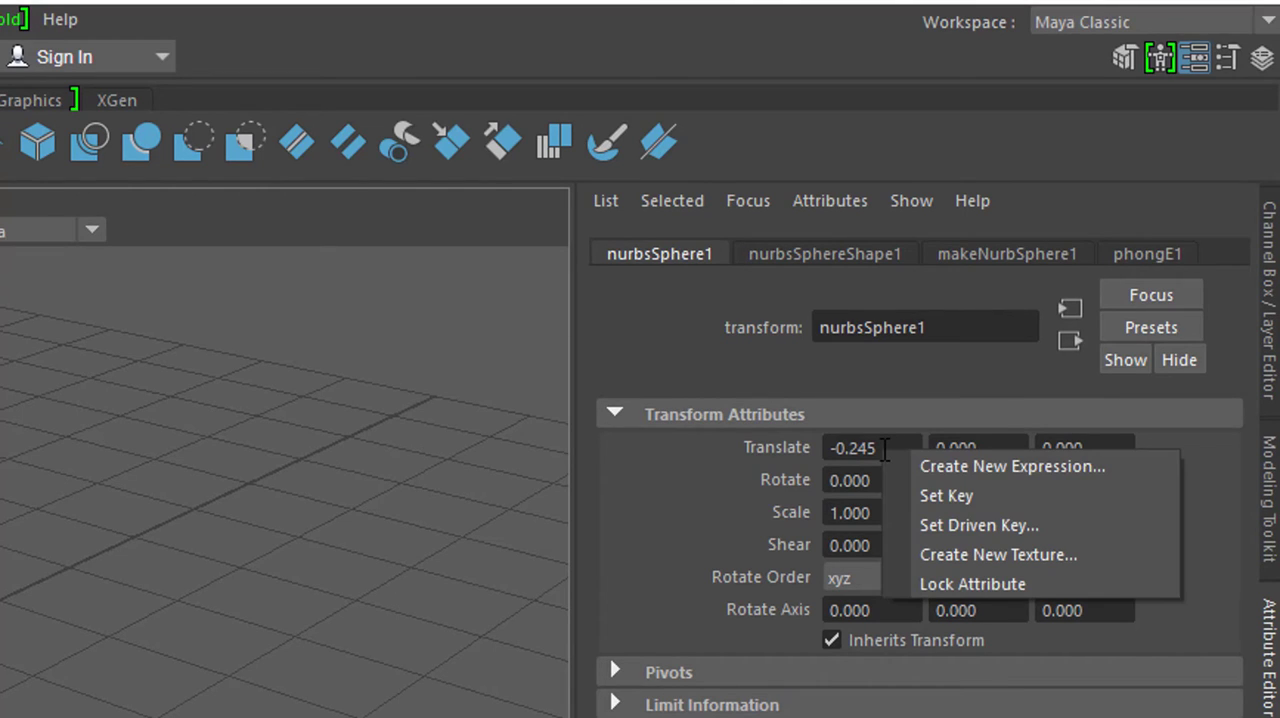
mouse_move(979, 497)
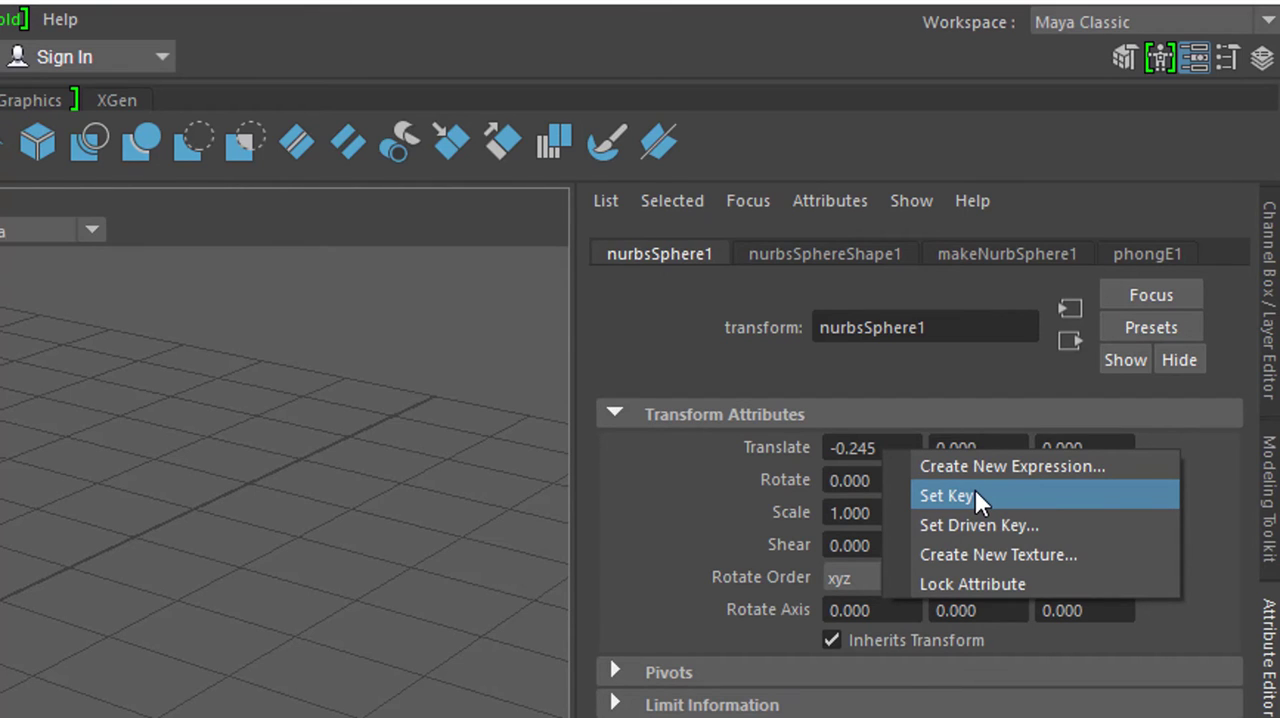
mouse_move(995, 466)
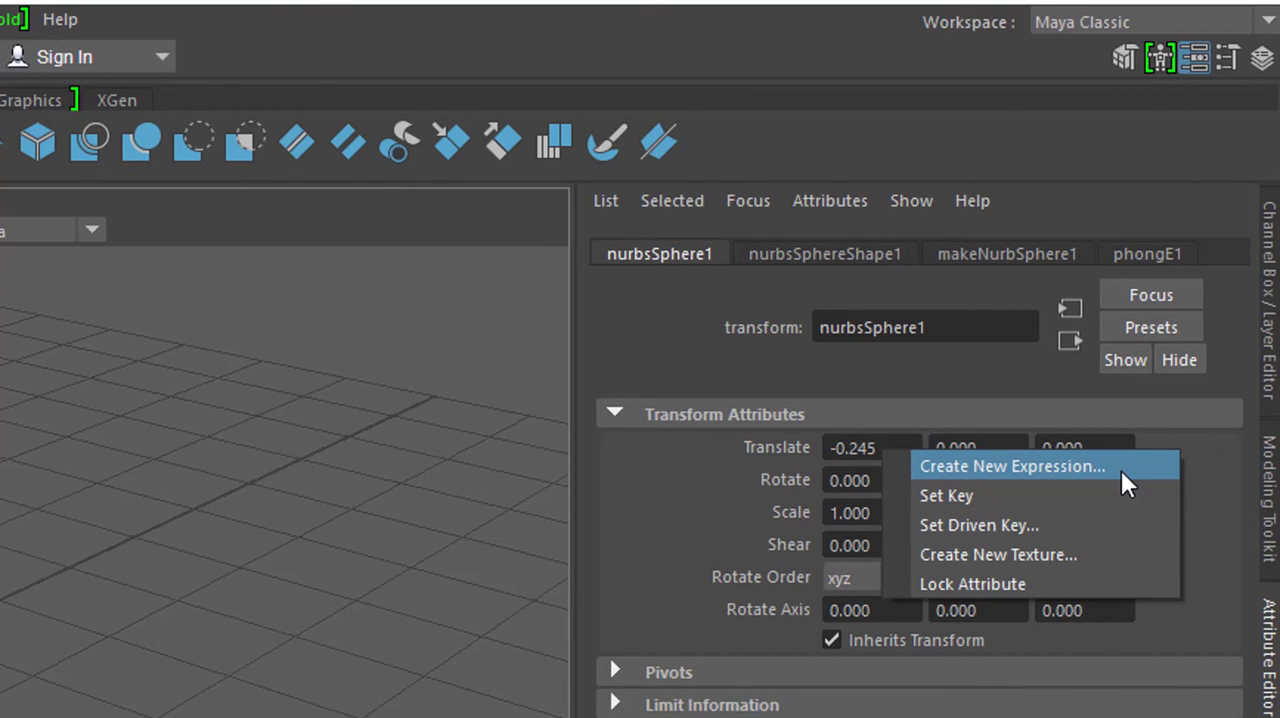
Write 'nurbsSphere1.translateX = time' in a new expression for the sphere
click(1011, 467)
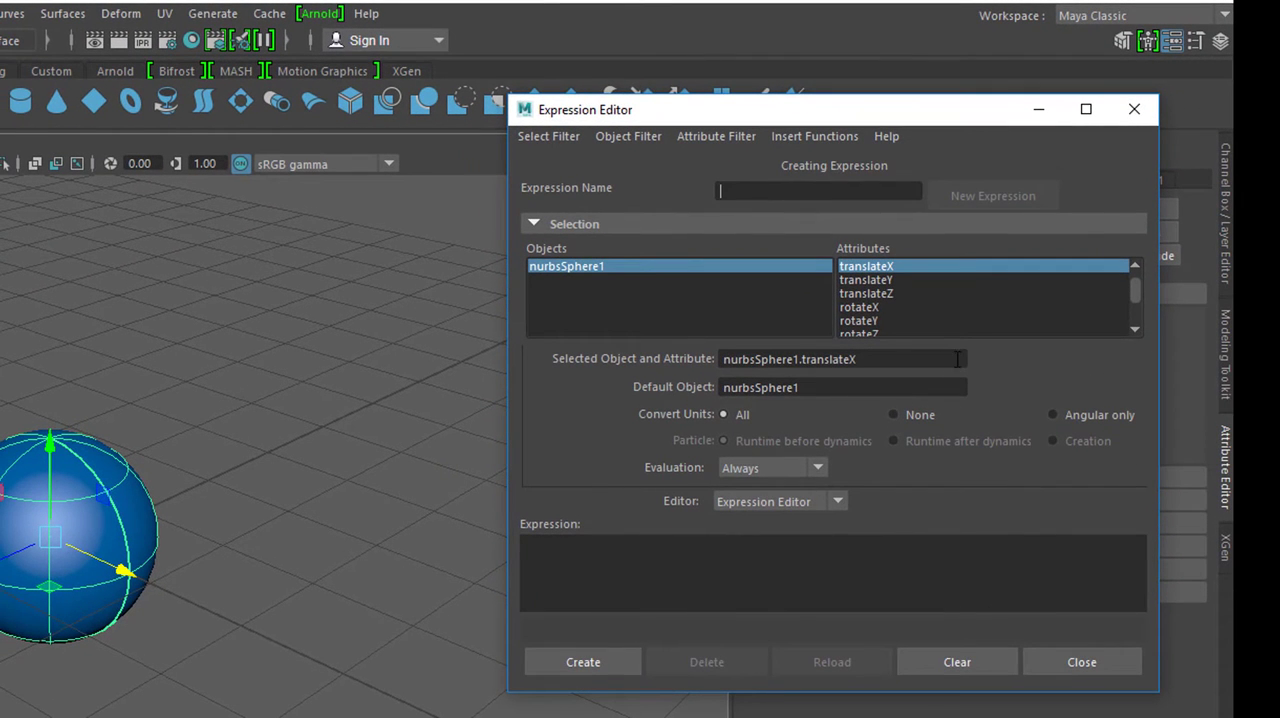
mouse_move(546, 70)
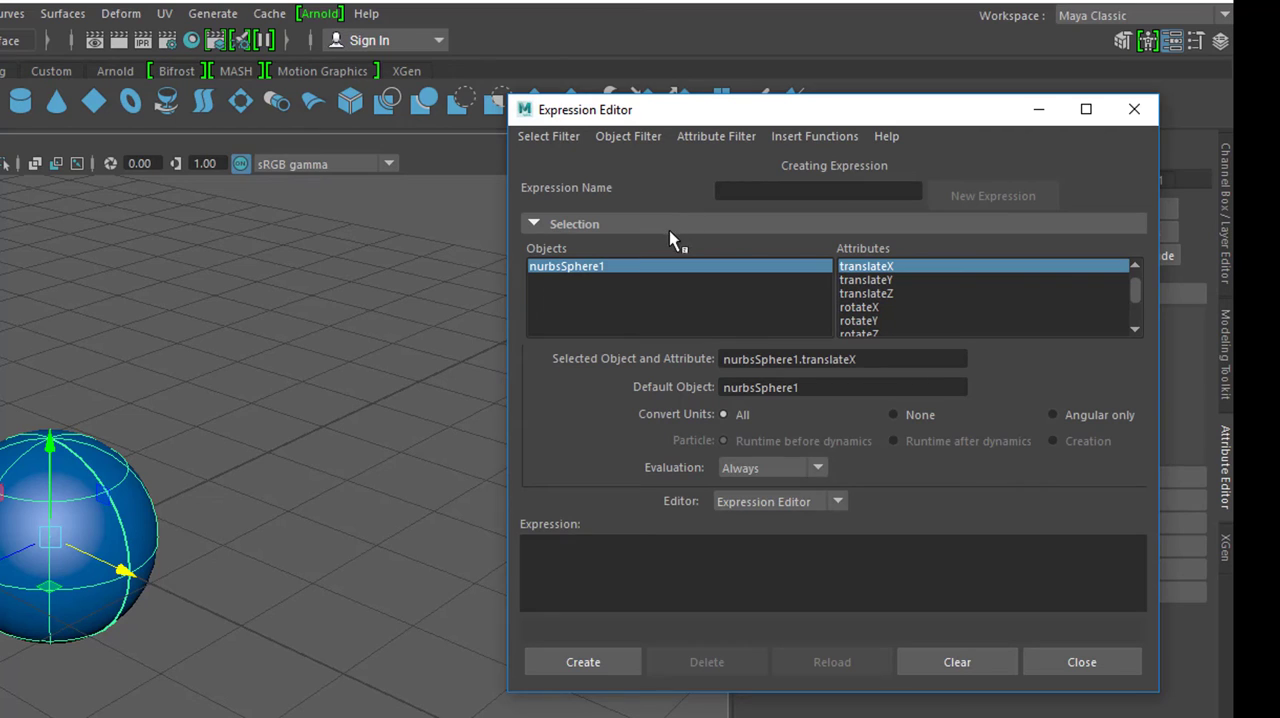
mouse_move(890, 382)
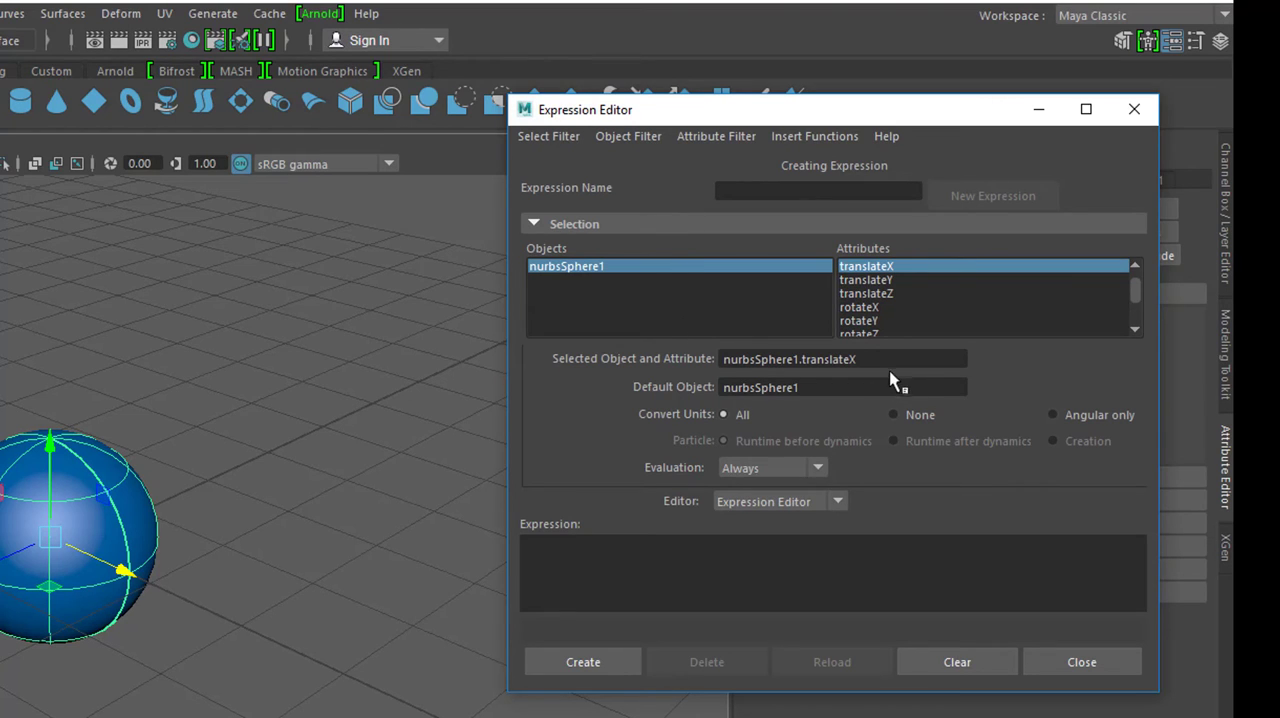
mouse_move(624, 375)
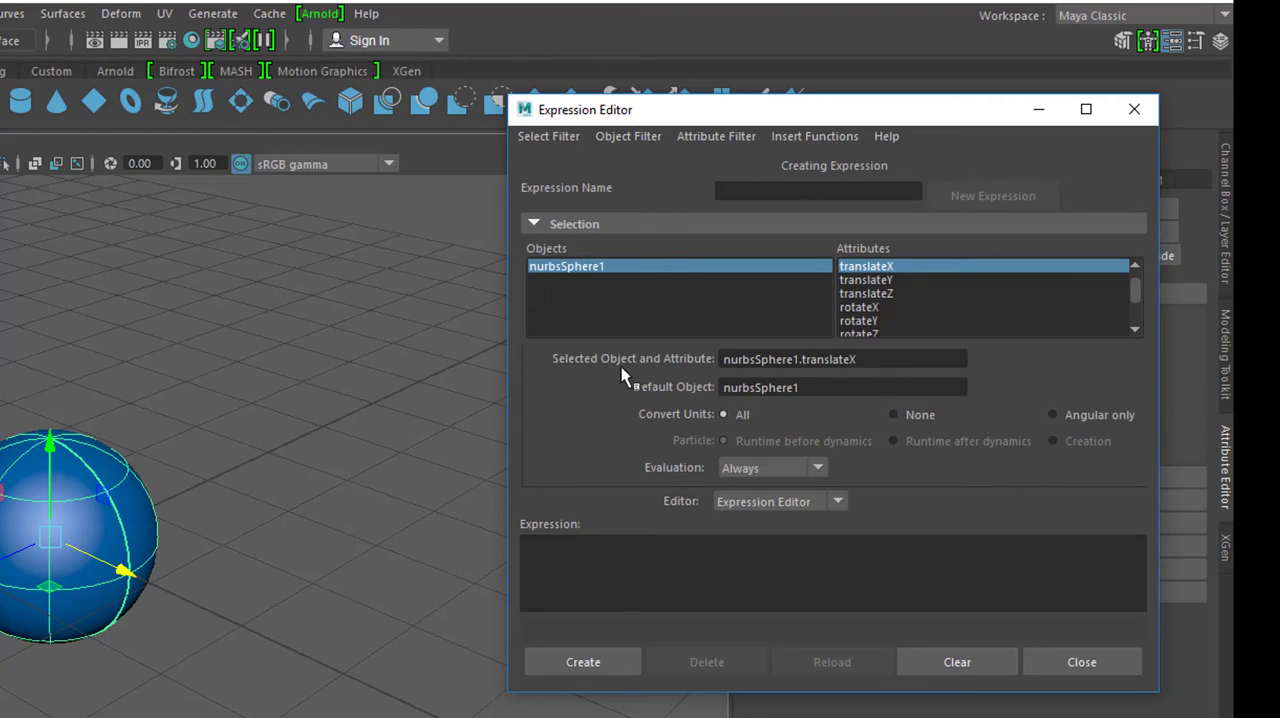
mouse_move(210, 519)
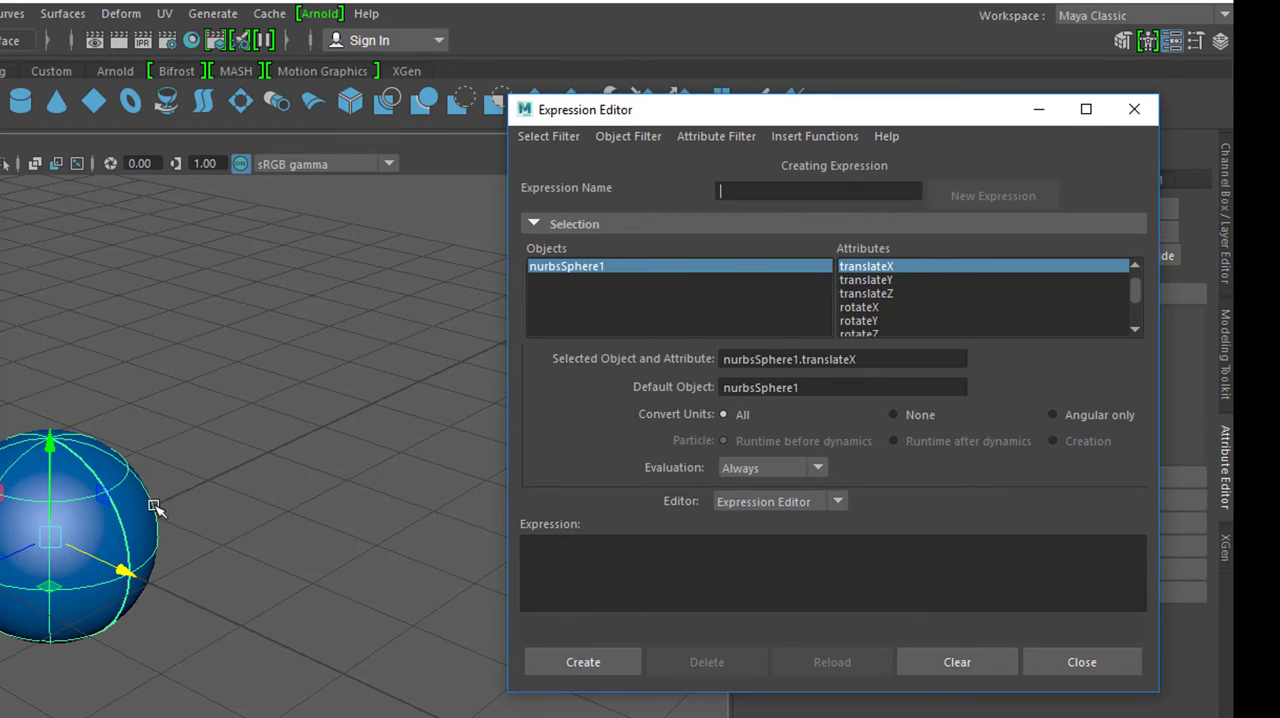
mouse_move(707, 482)
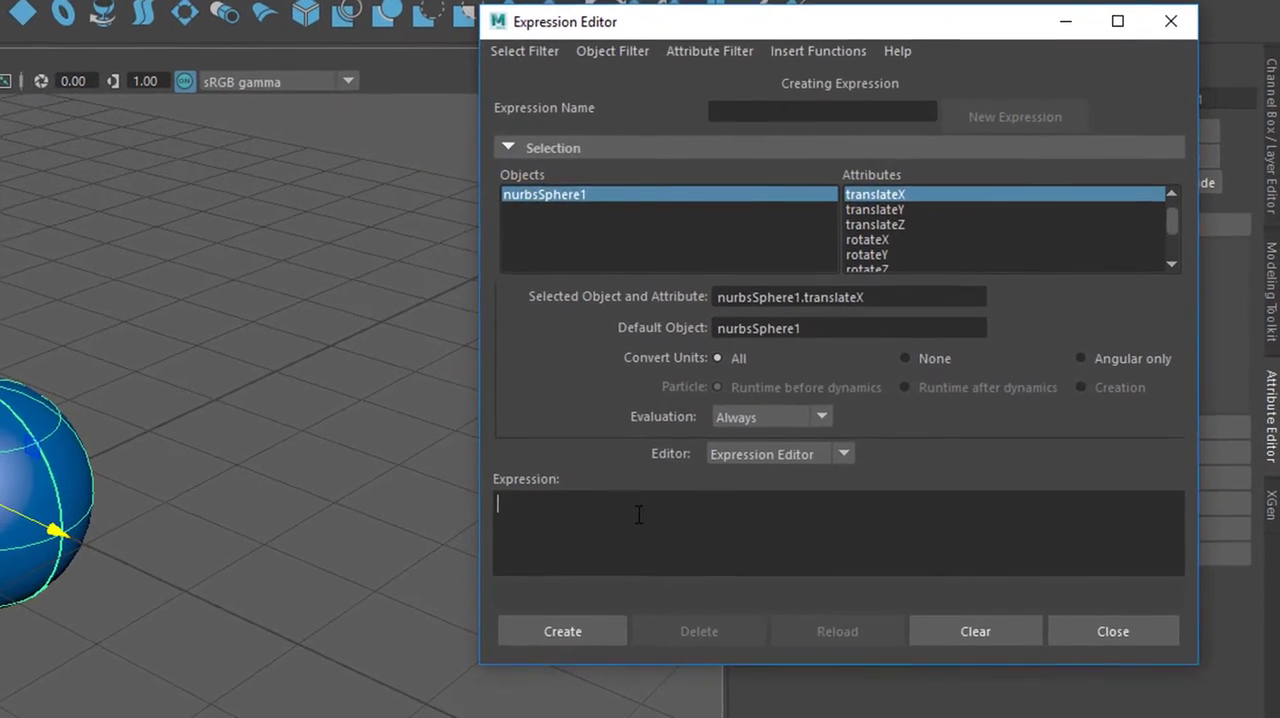
text(nurbsSphere1.translateX)
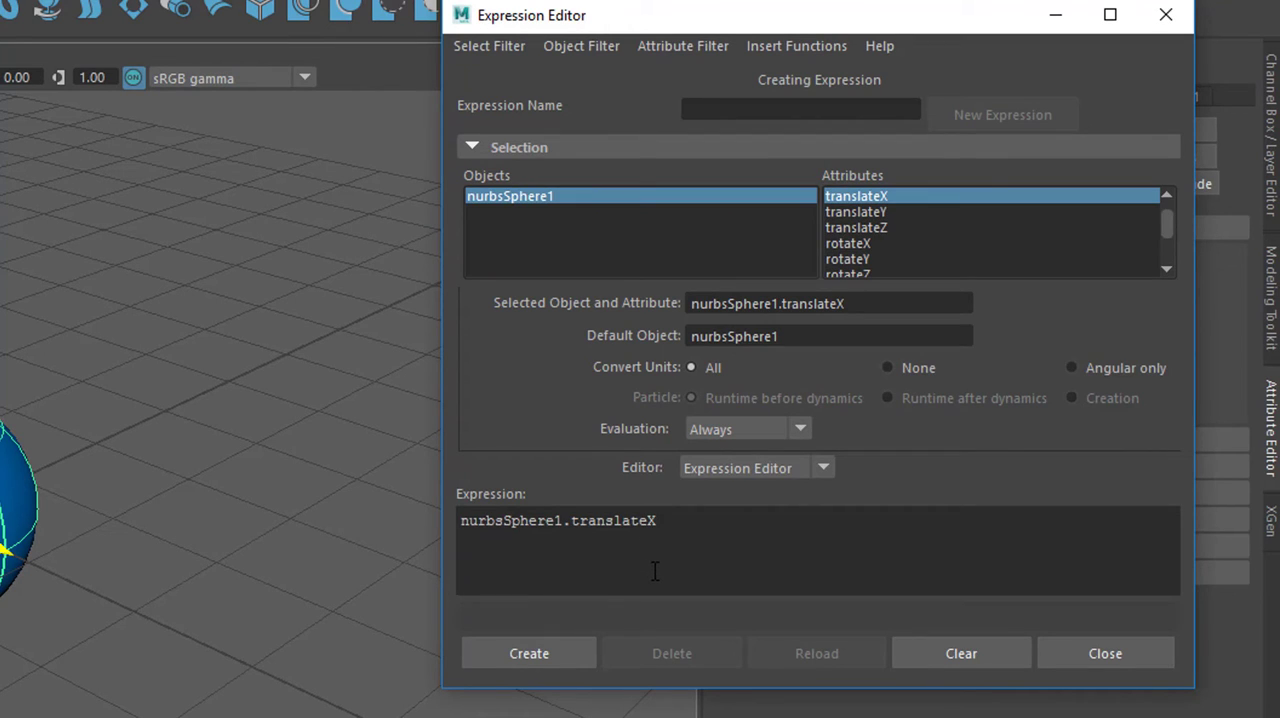
click(667, 521)
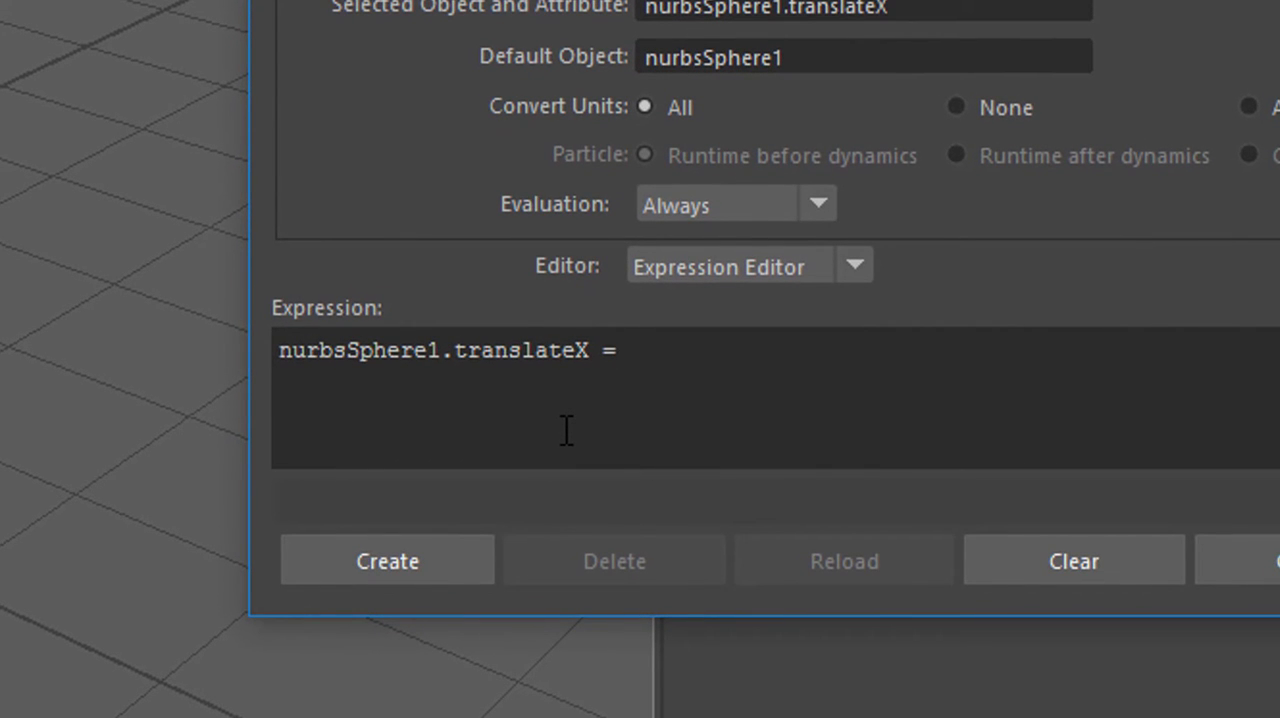
text(time)
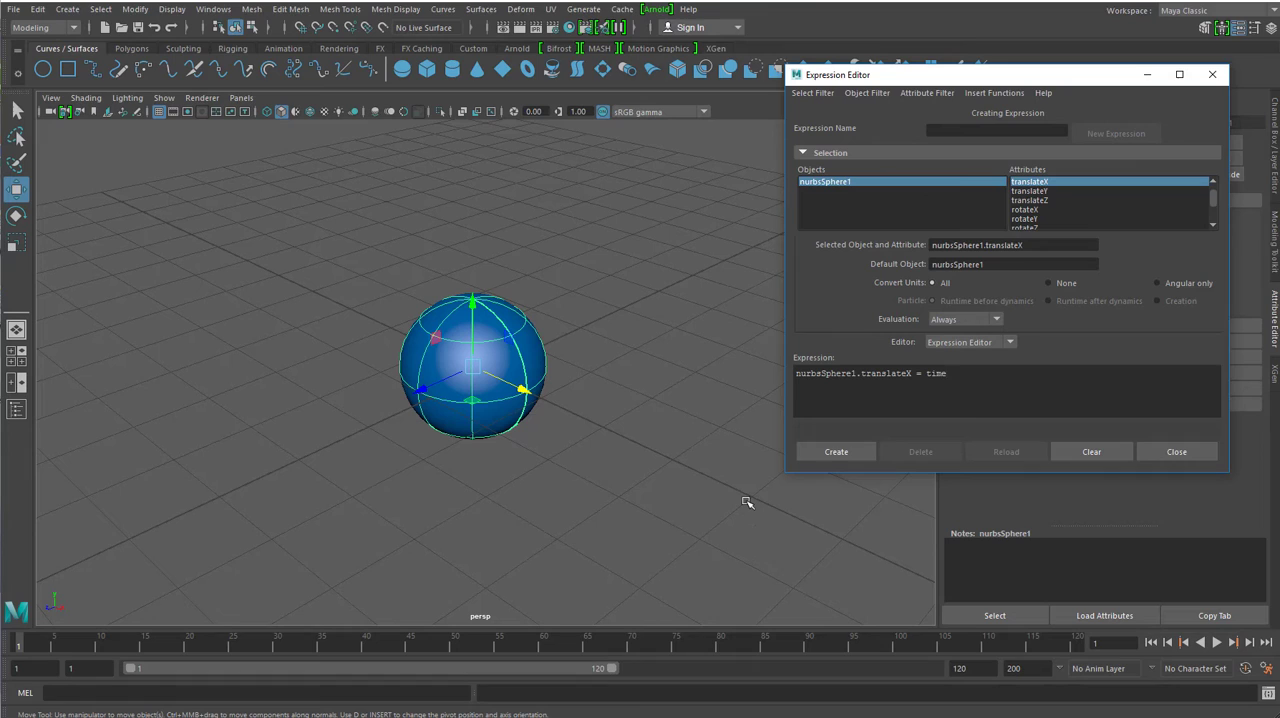
mouse_move(510, 398)
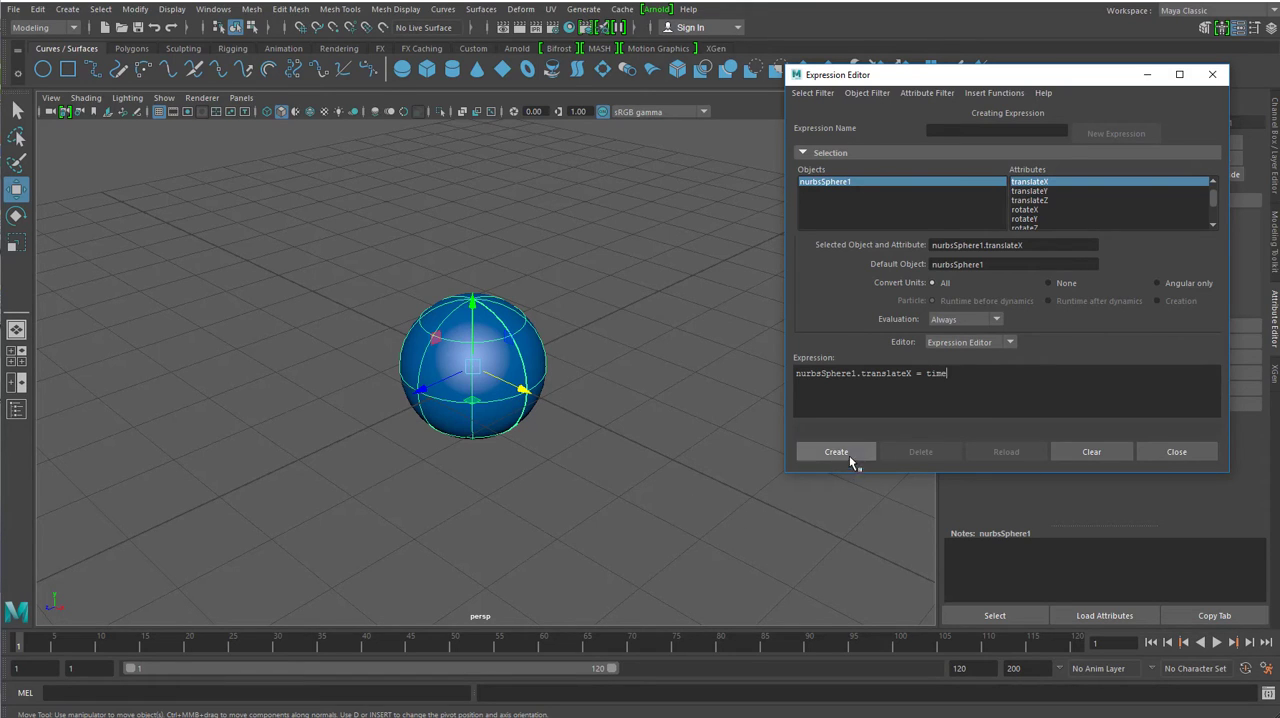
Create expression1 and play the animation from frame 1
click(835, 451)
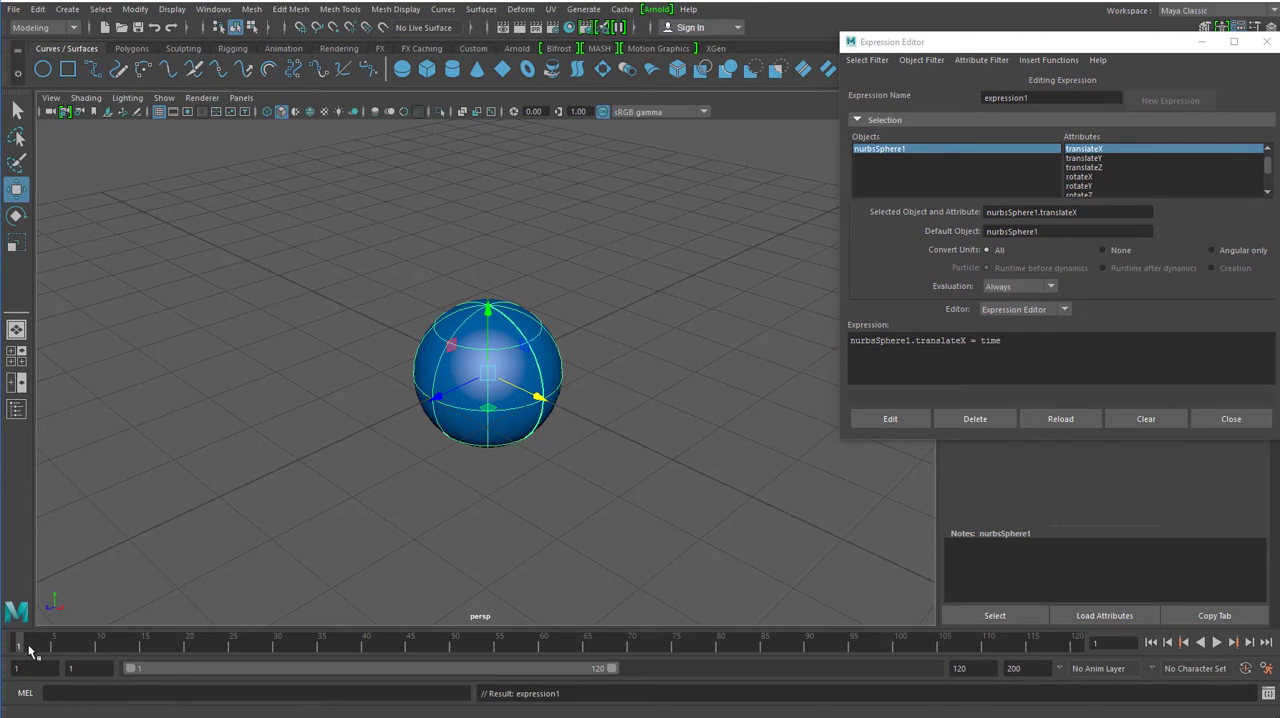
click(1204, 640)
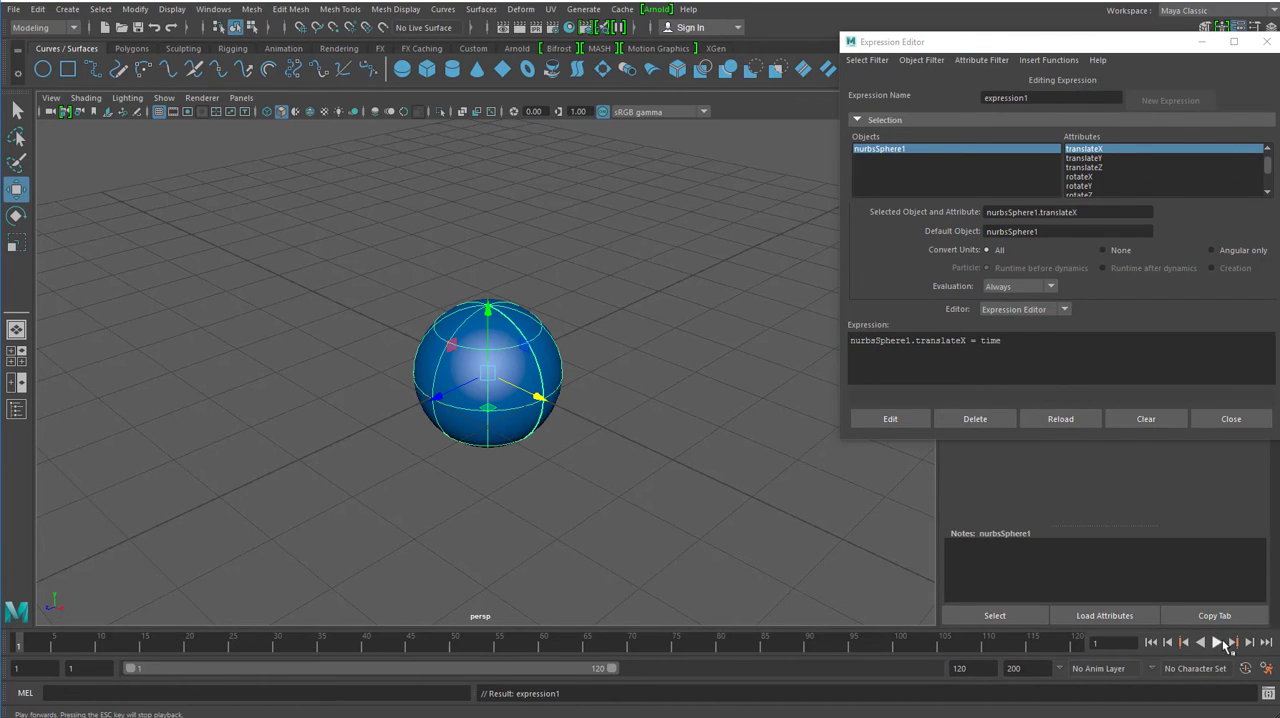
click(1215, 644)
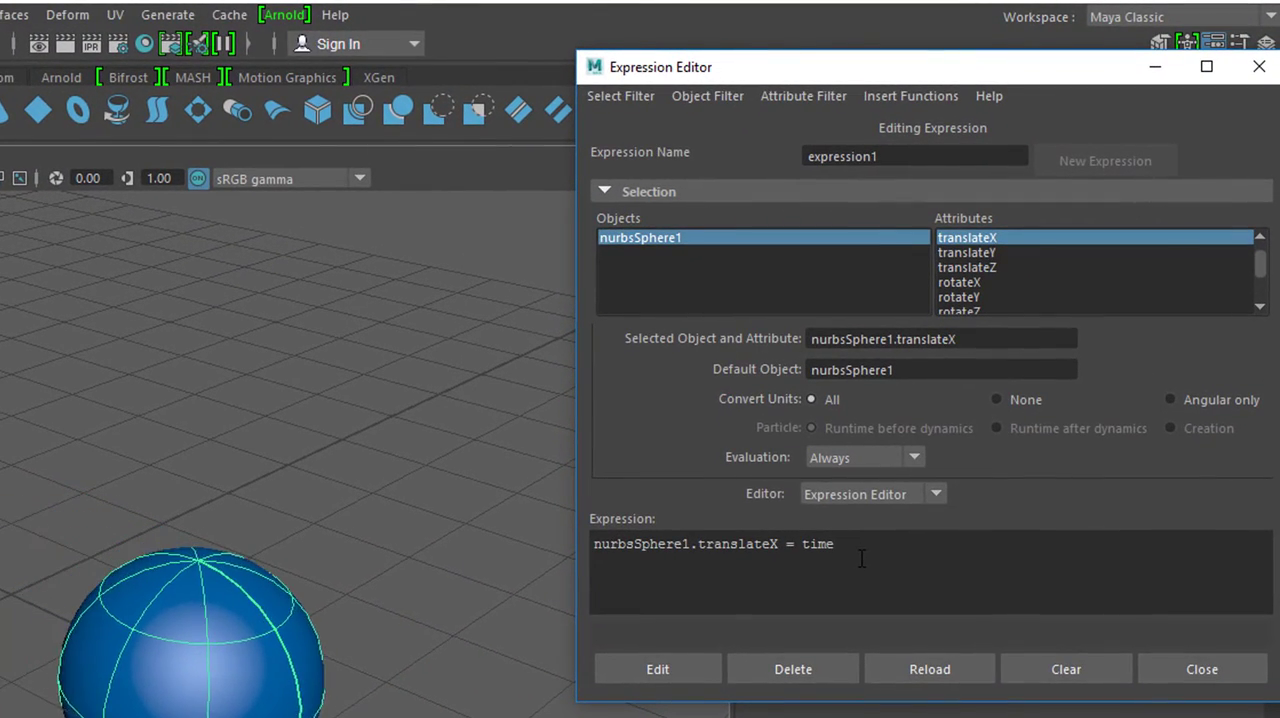
Try 'time/2', then rewrite the expression's right side as 'sin (time)'
text(/)
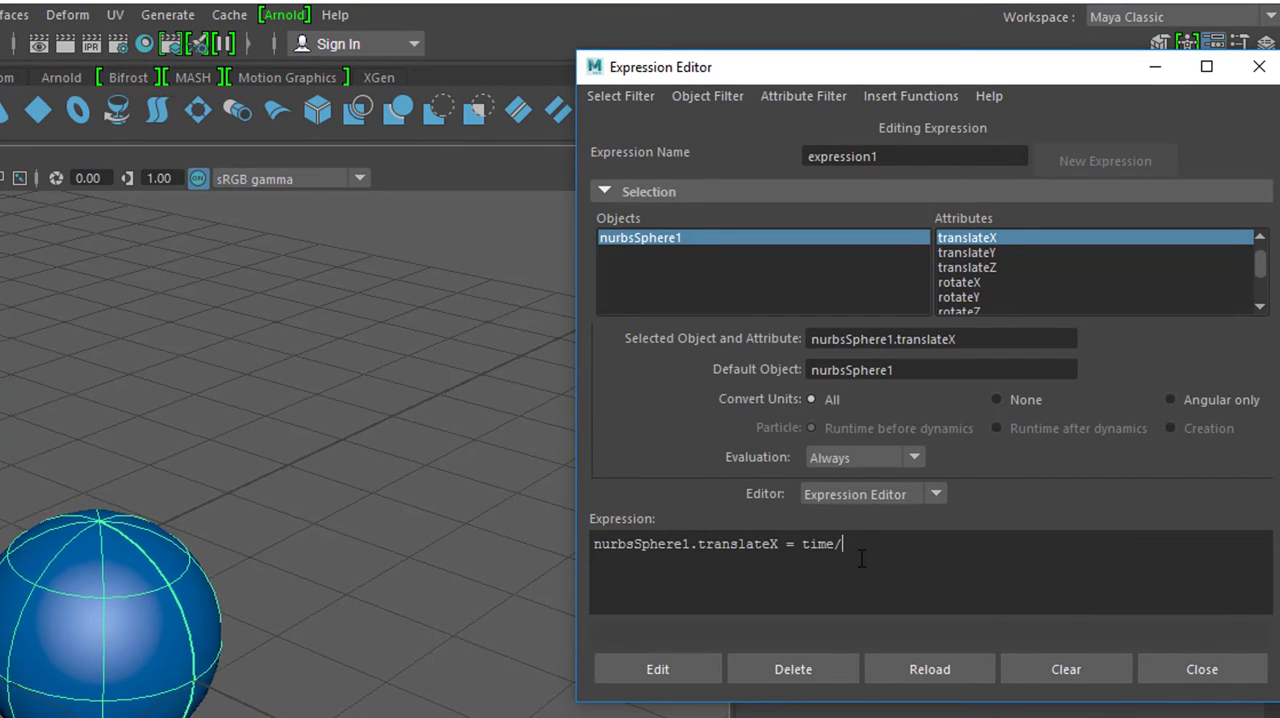
text(2)
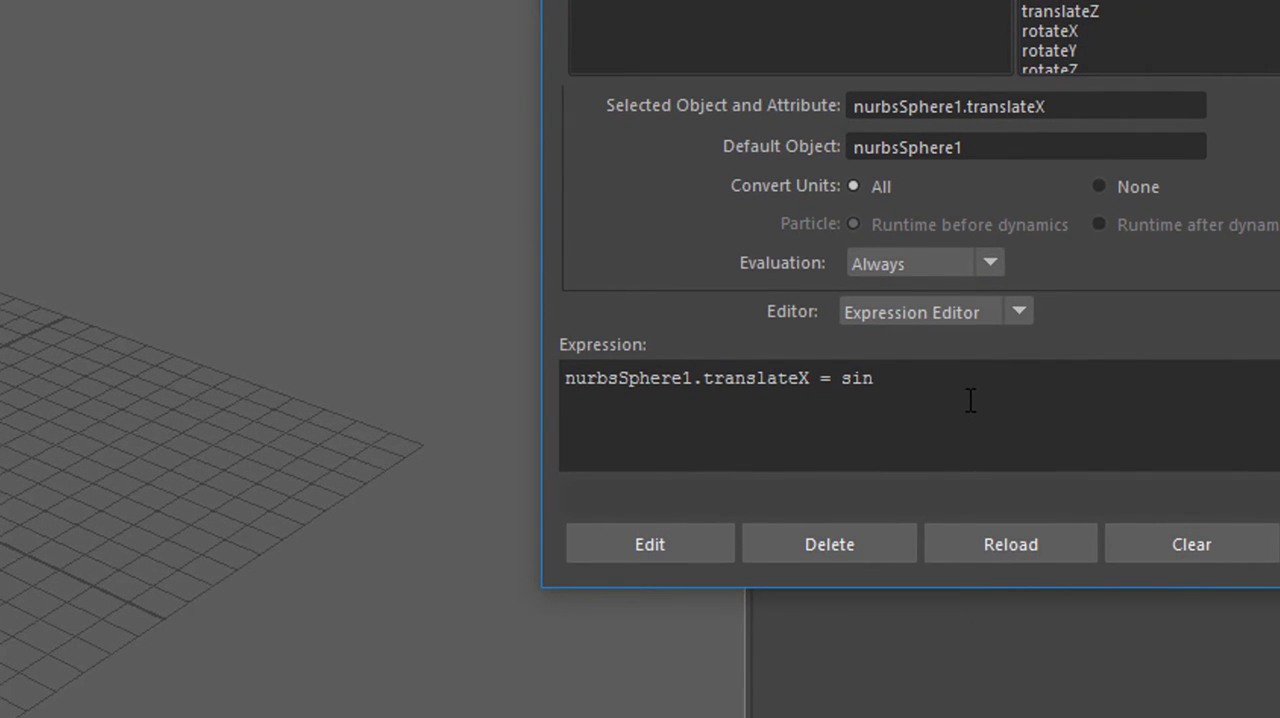
text(" ")
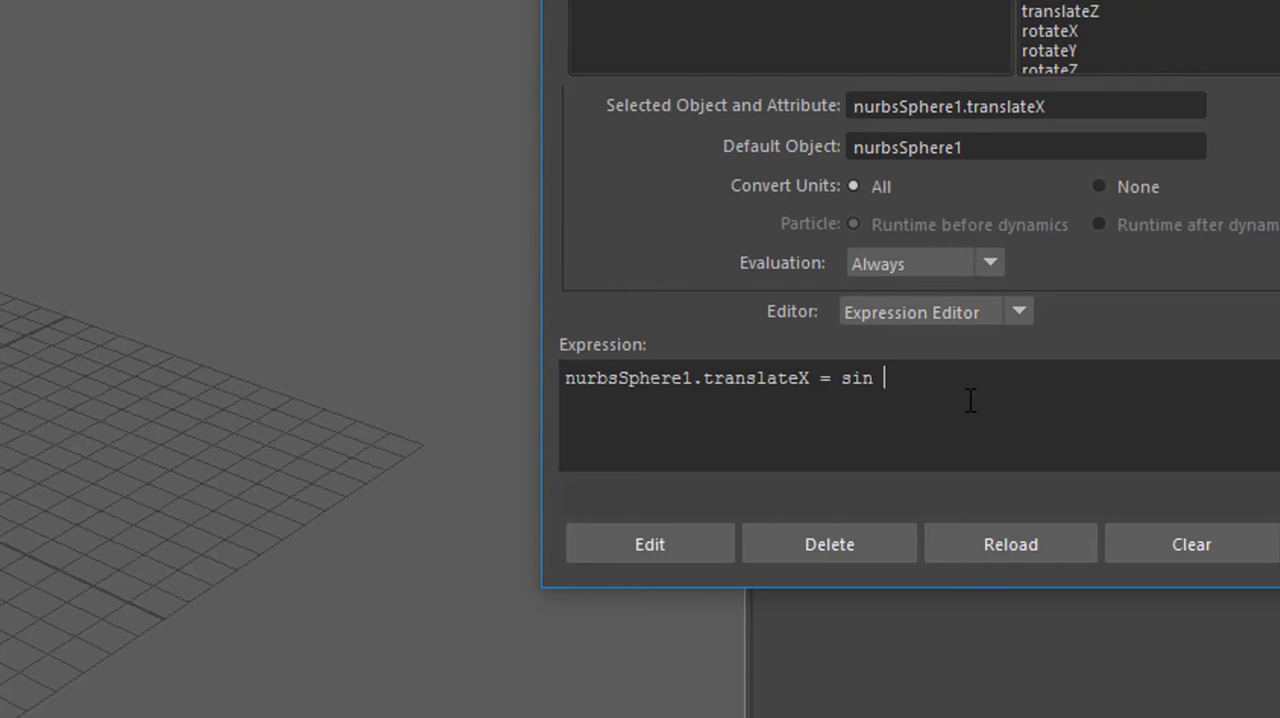
text(()
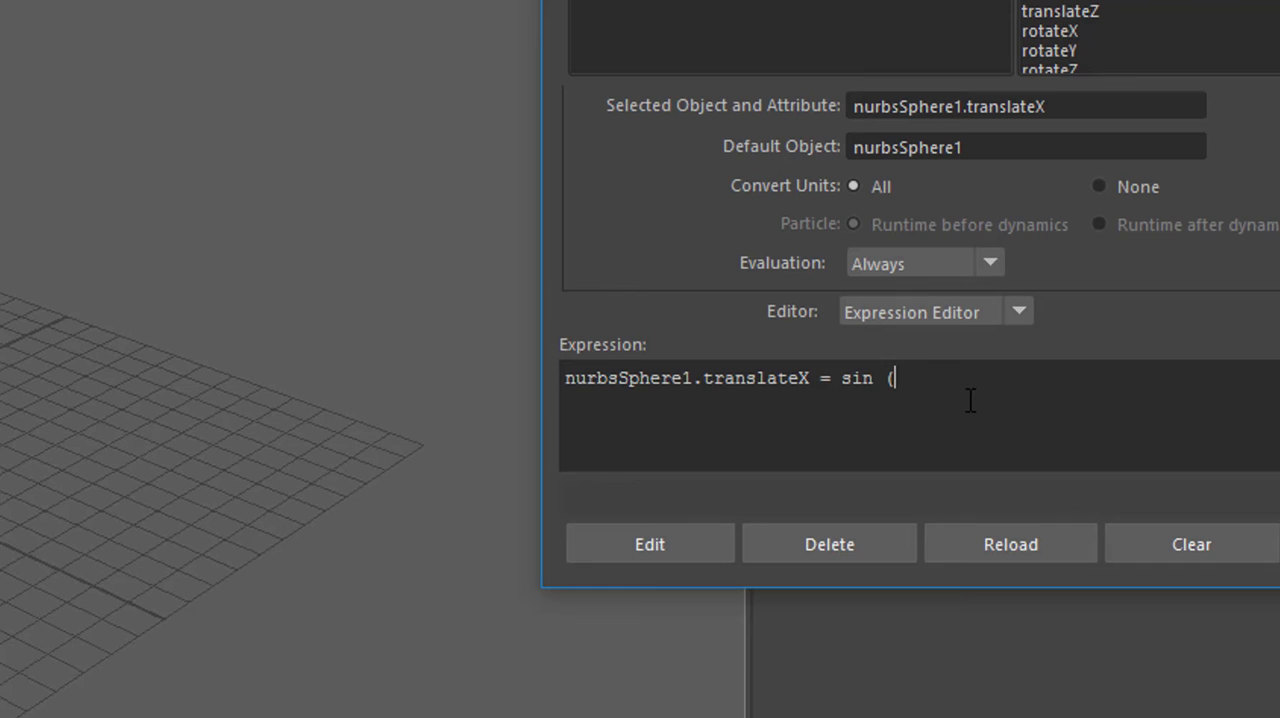
text(time))
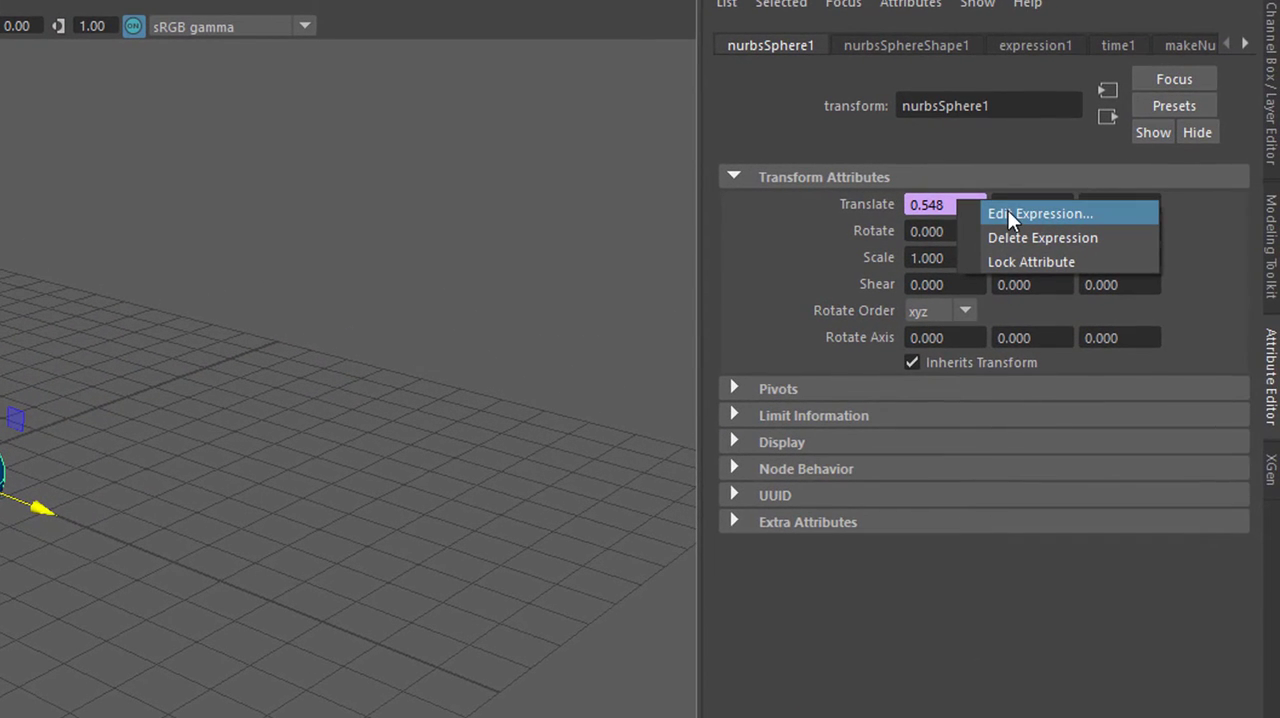
Open the sphere's Translate X expression for editing
click(1040, 213)
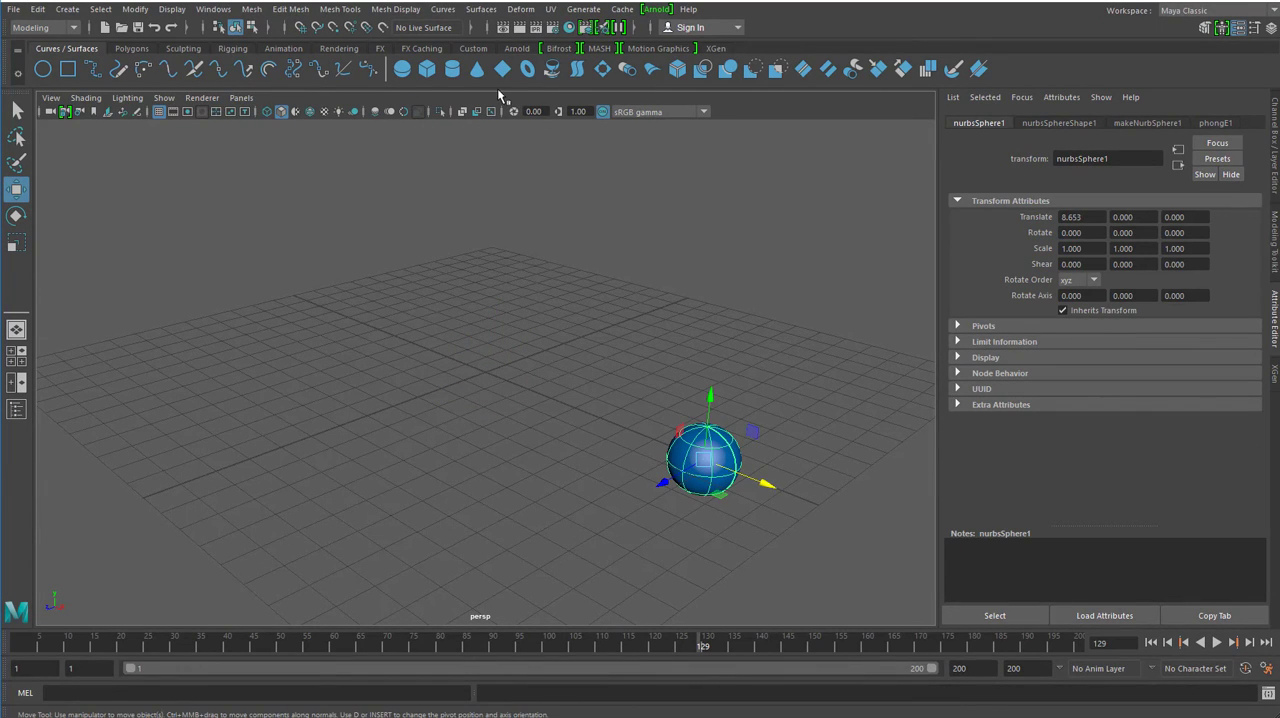
mouse_move(440, 79)
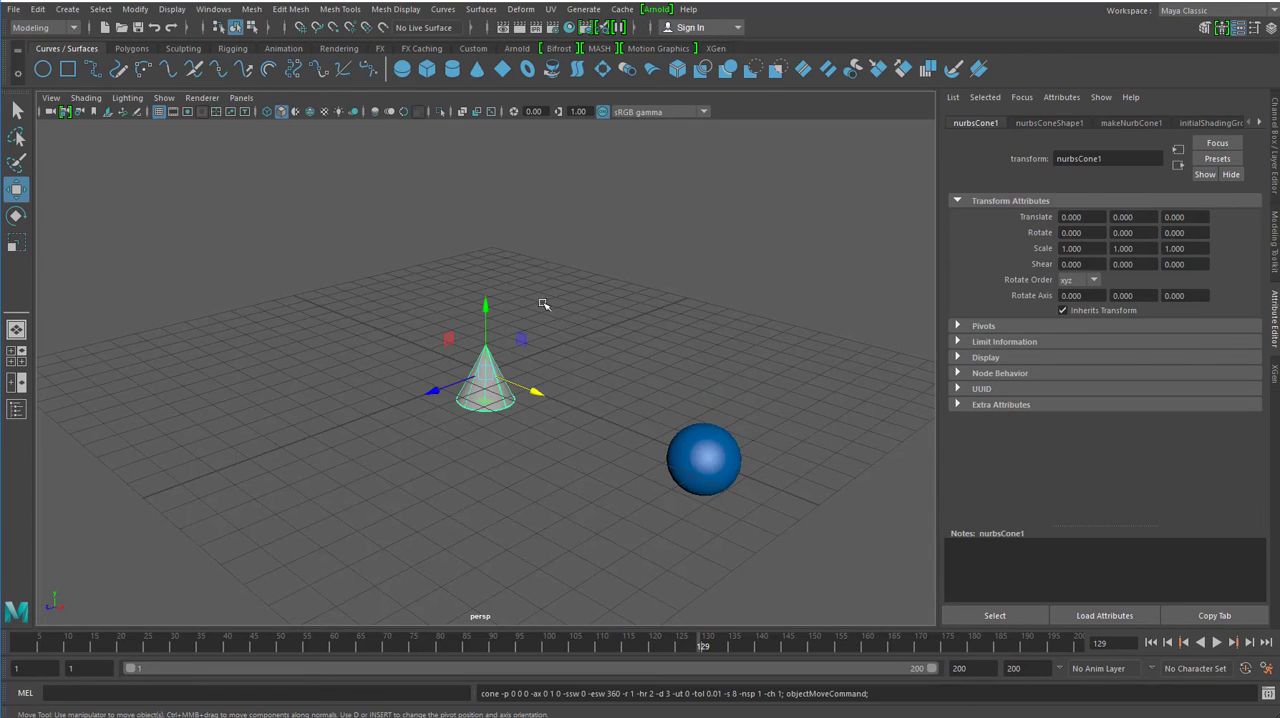
mouse_move(622, 378)
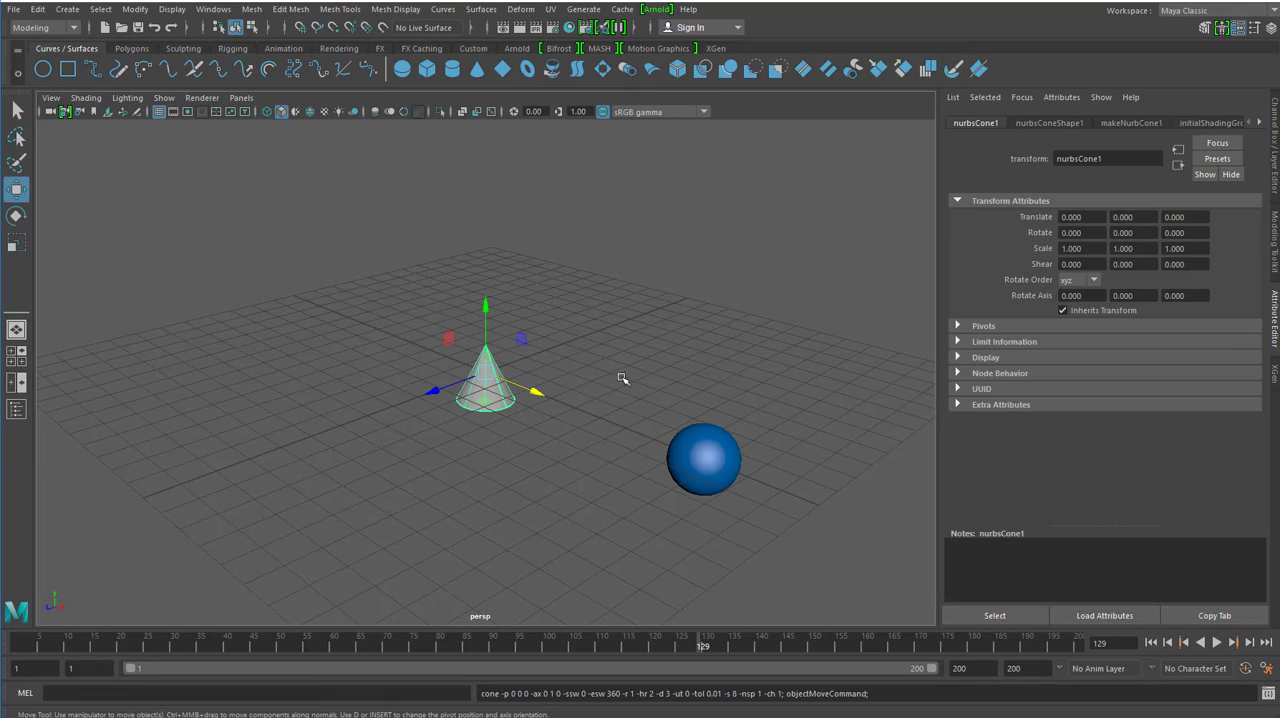
mouse_move(727, 458)
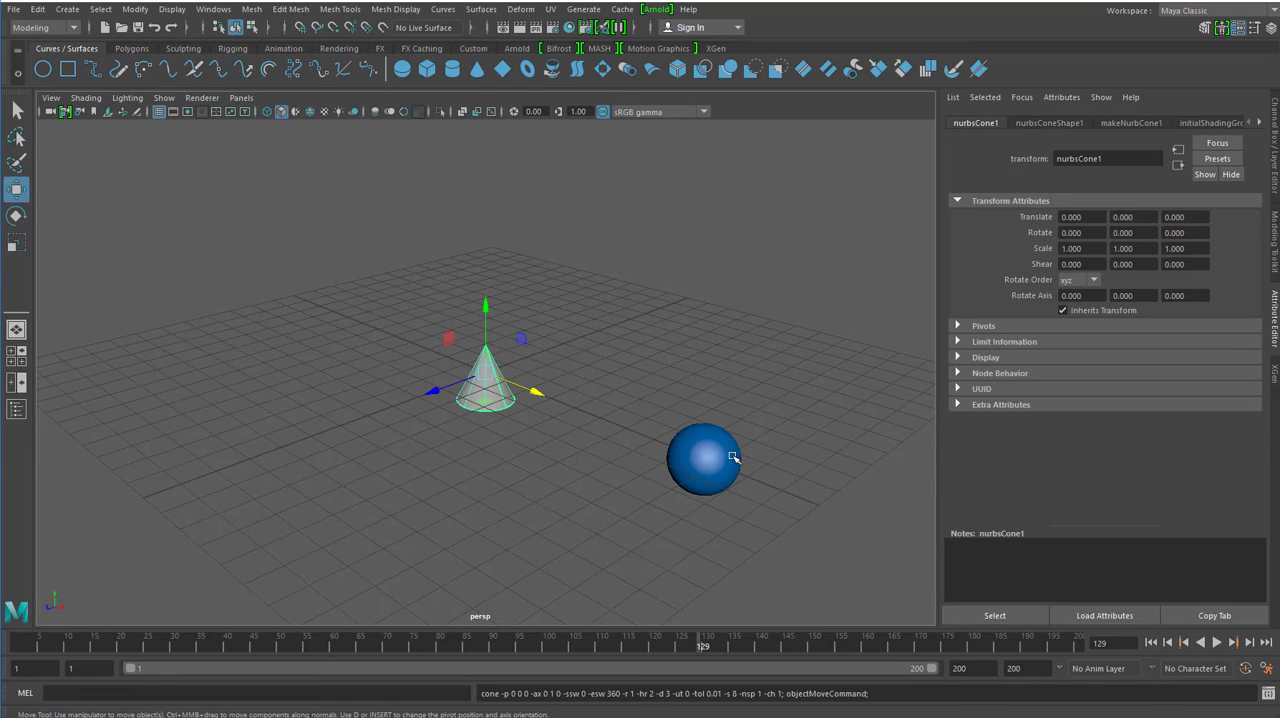
mouse_move(709, 460)
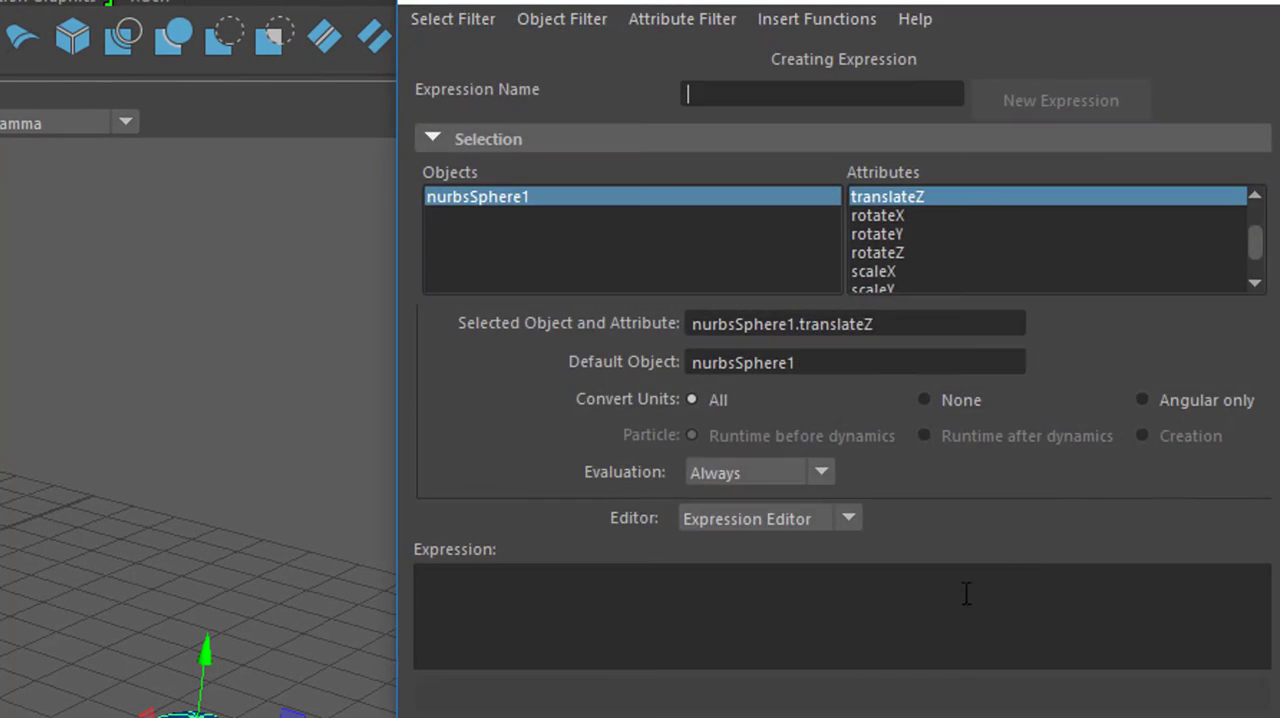
mouse_move(912, 350)
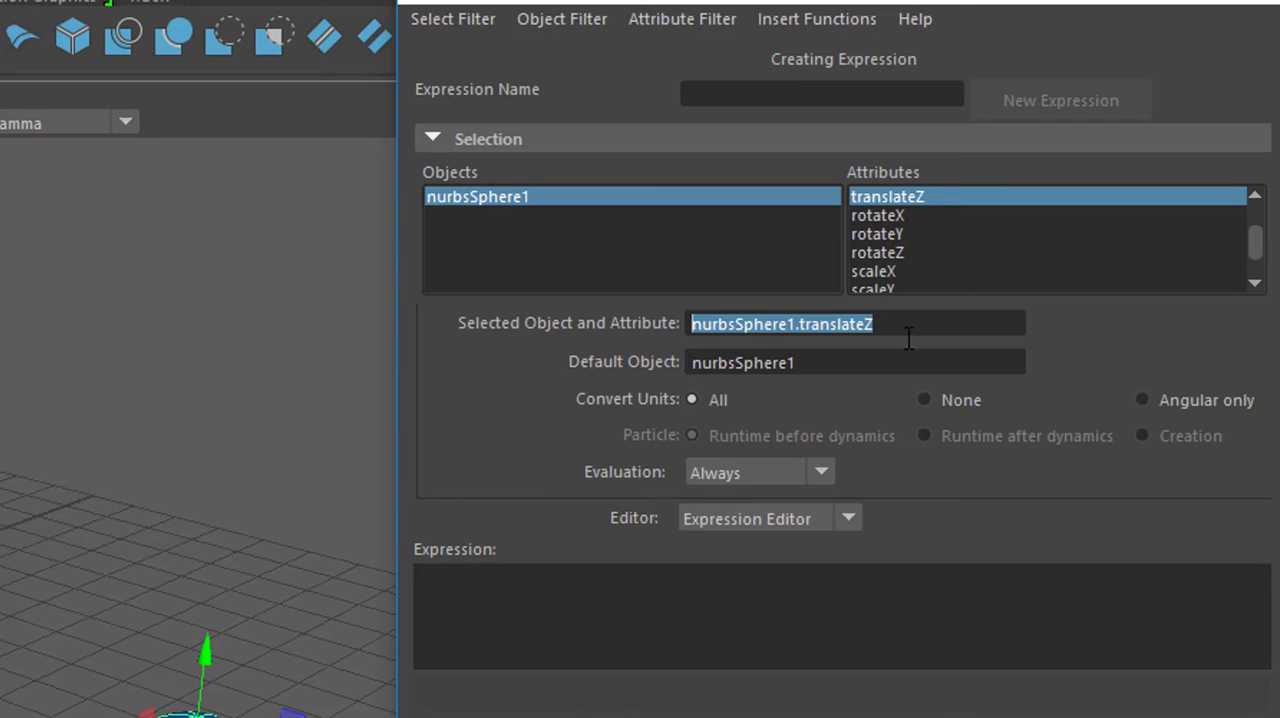
mouse_move(916, 361)
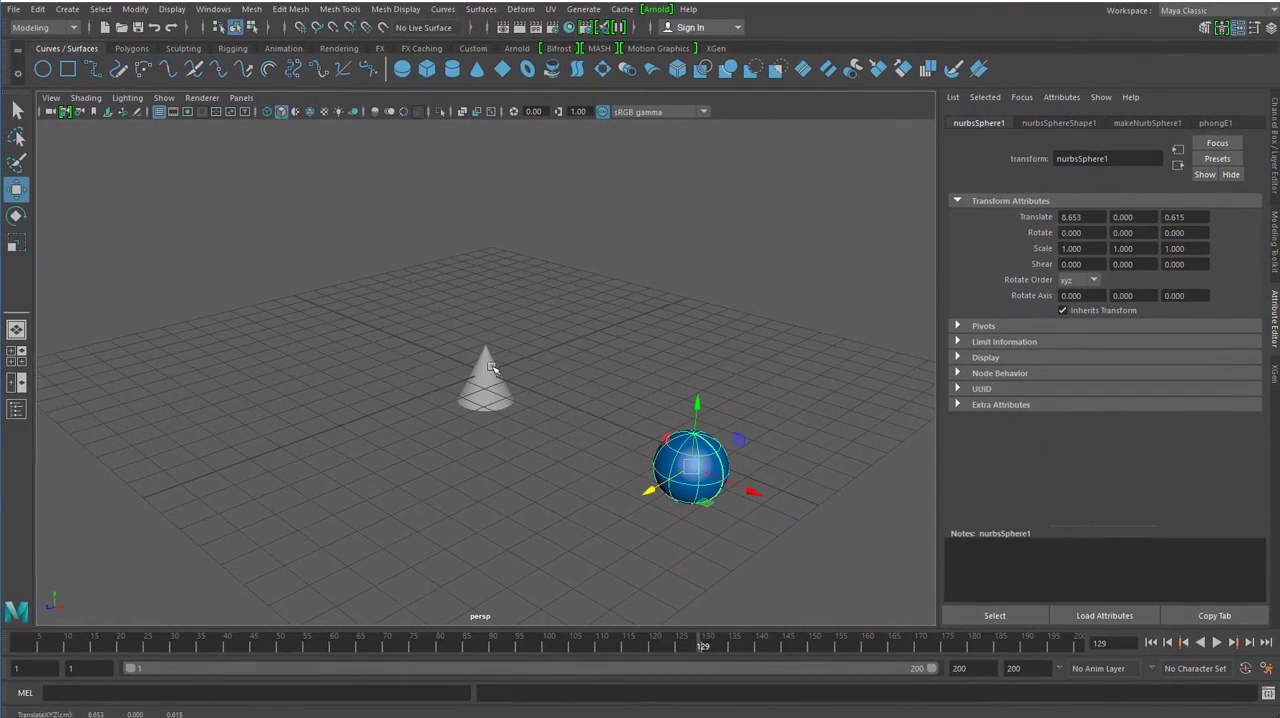
Select the cone and write nurbsCone1.scaleY = nurbsSphere1.translateZ as its Y-scale expression
click(487, 388)
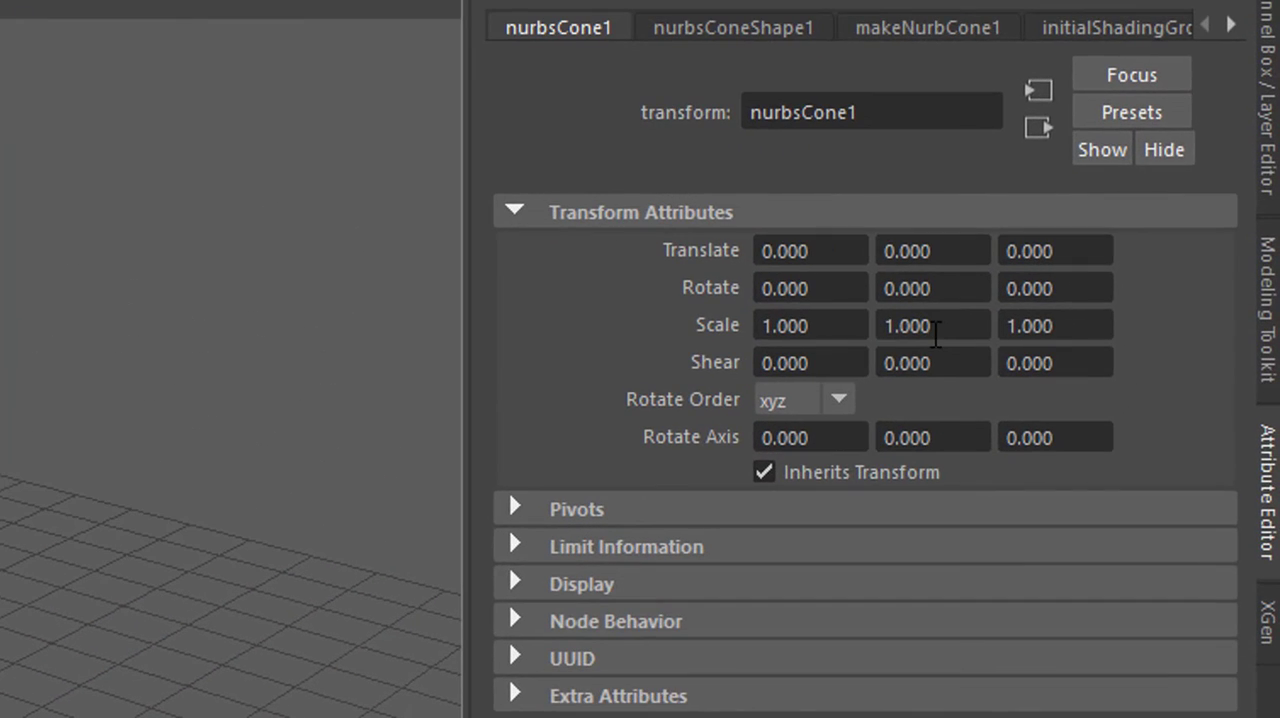
right_click(1030, 325)
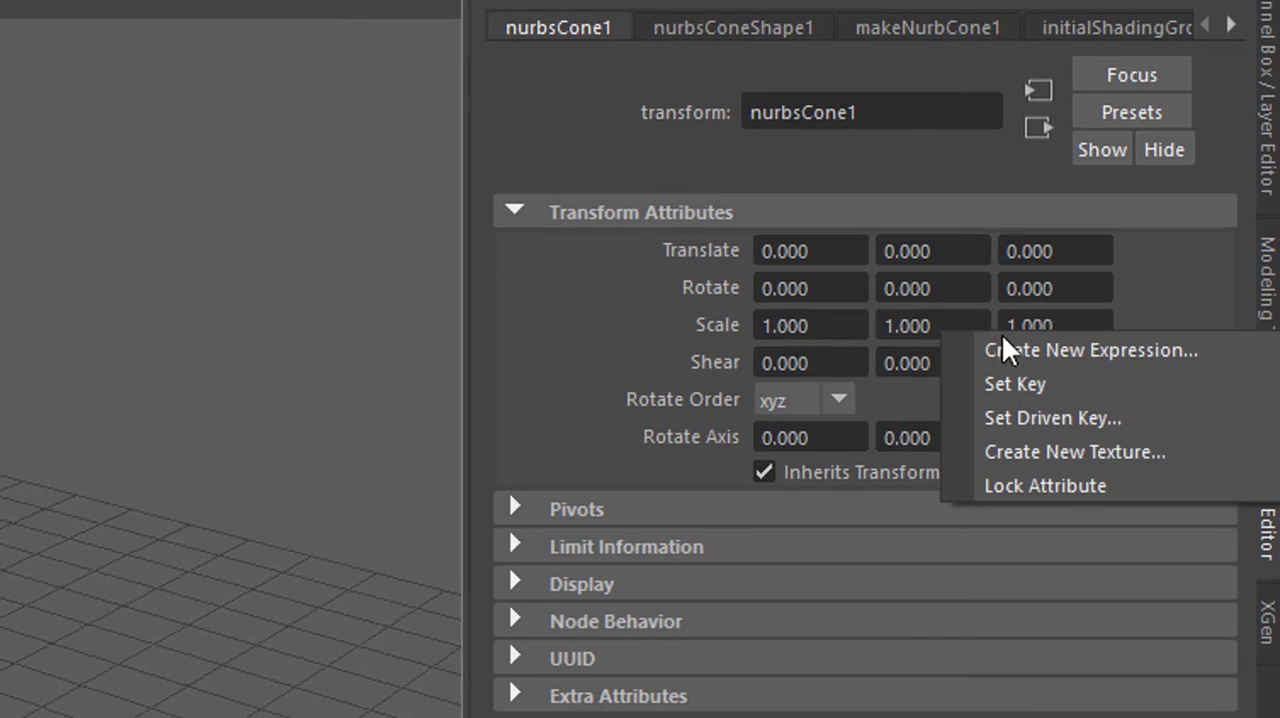
click(1088, 350)
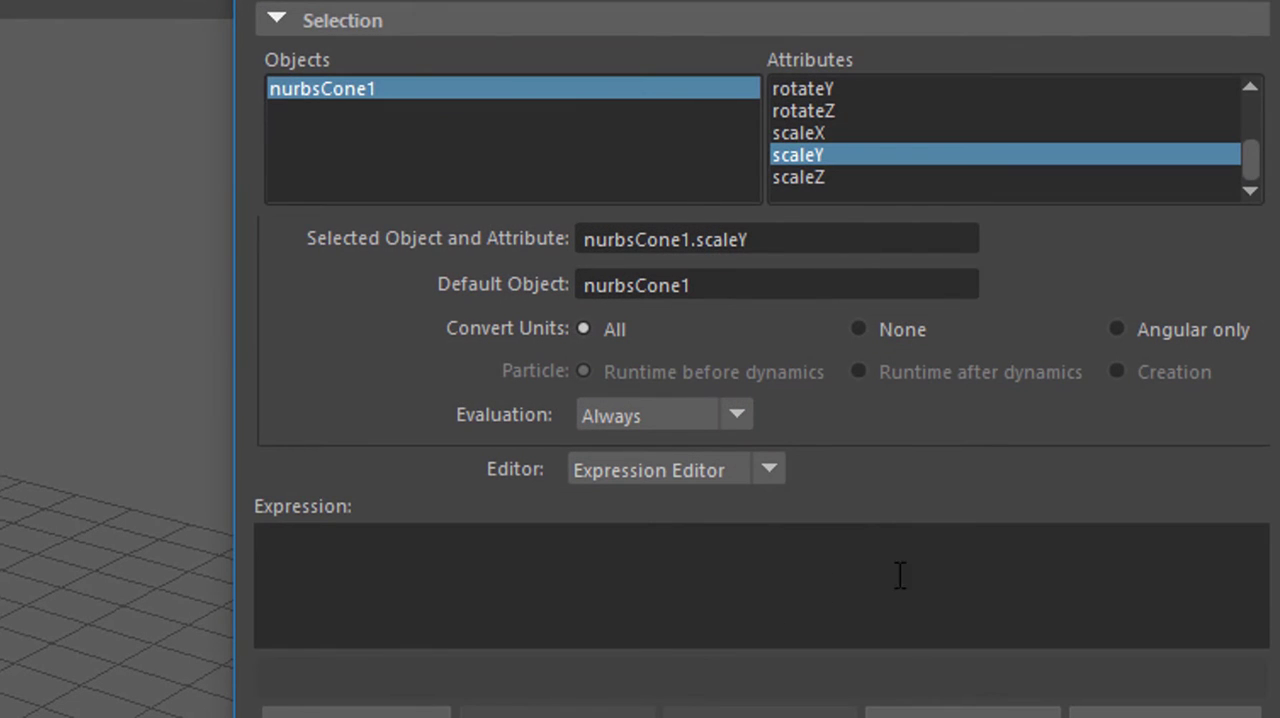
click(430, 590)
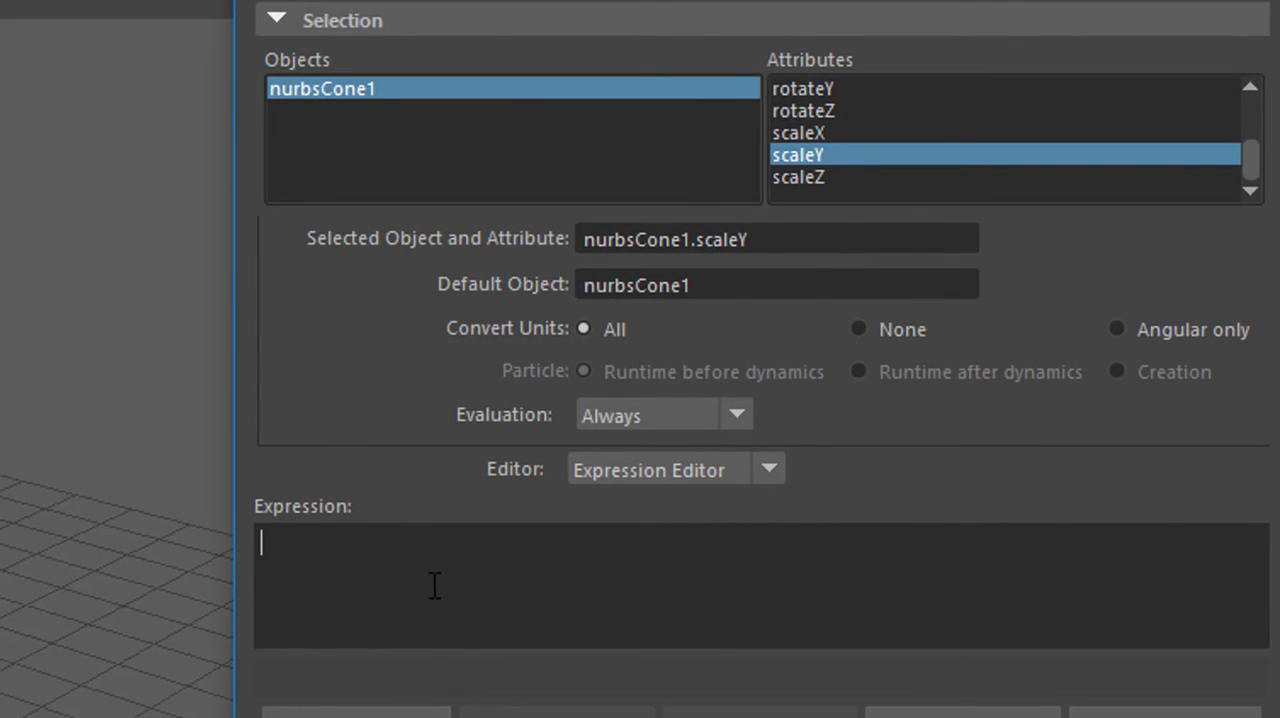
text(nurbsSphere1.translateZ)
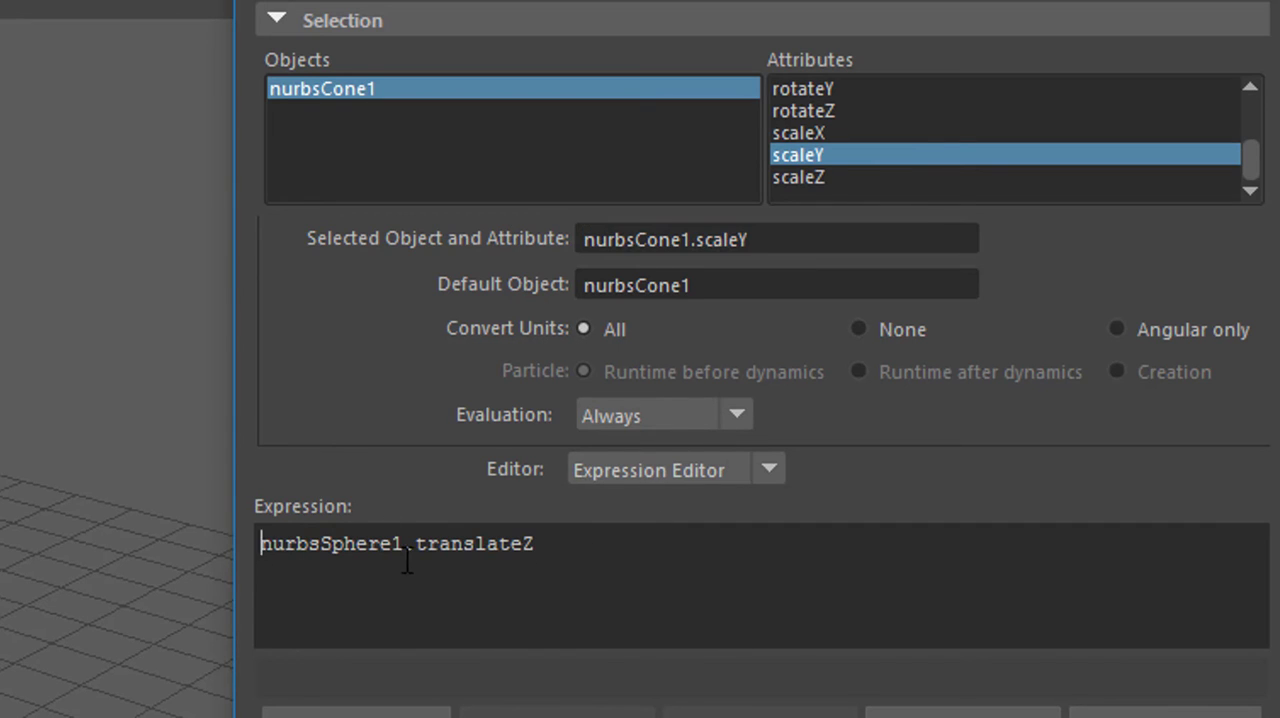
text(nurbsCone1.scaleY)
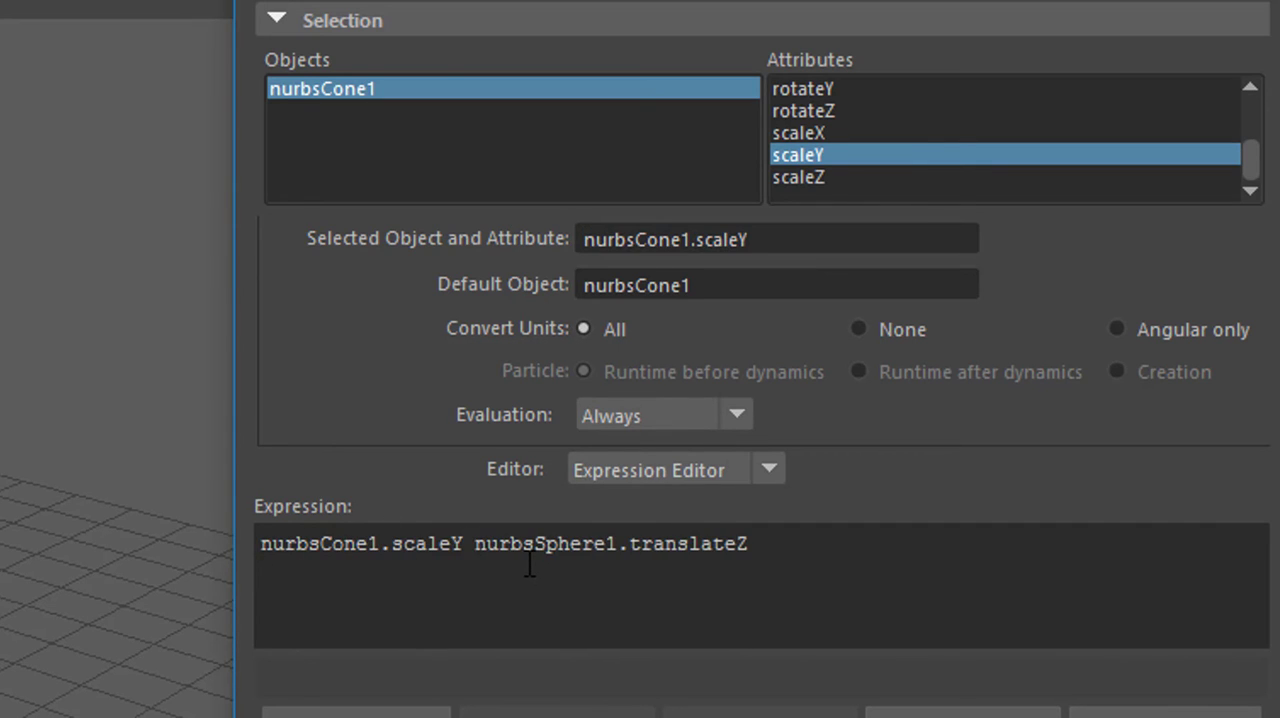
text(=)
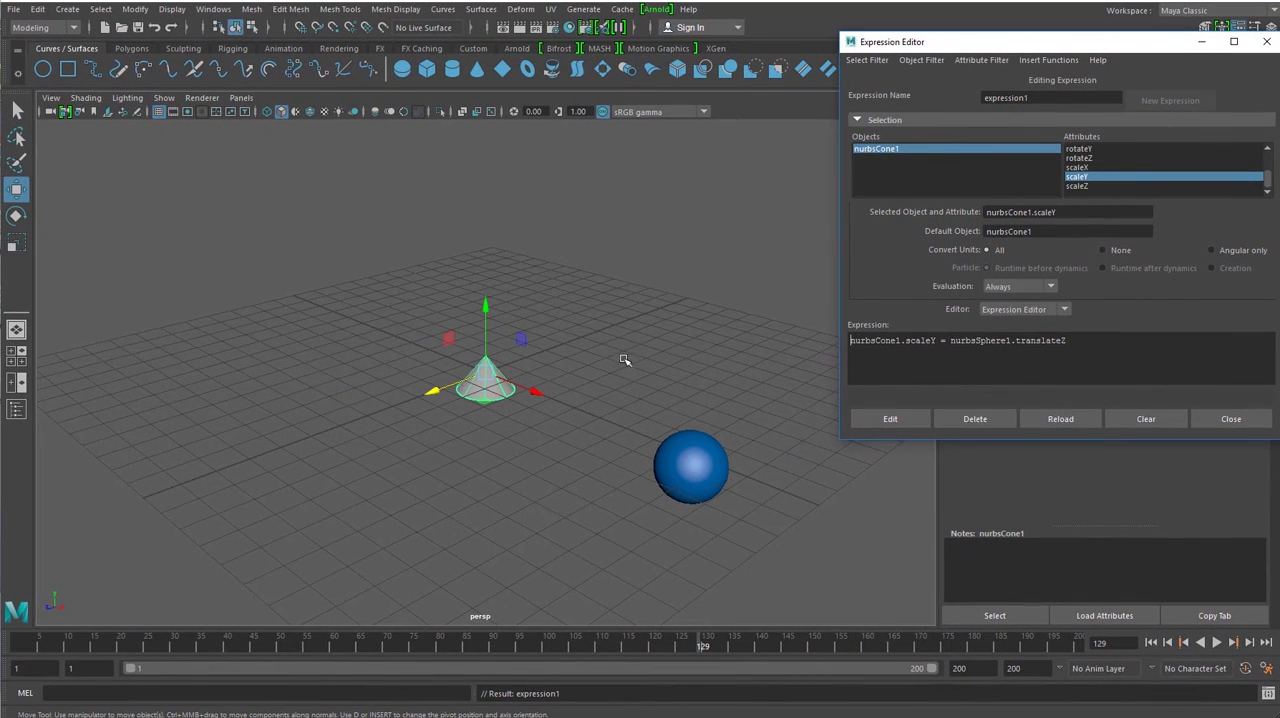
mouse_move(1148, 70)
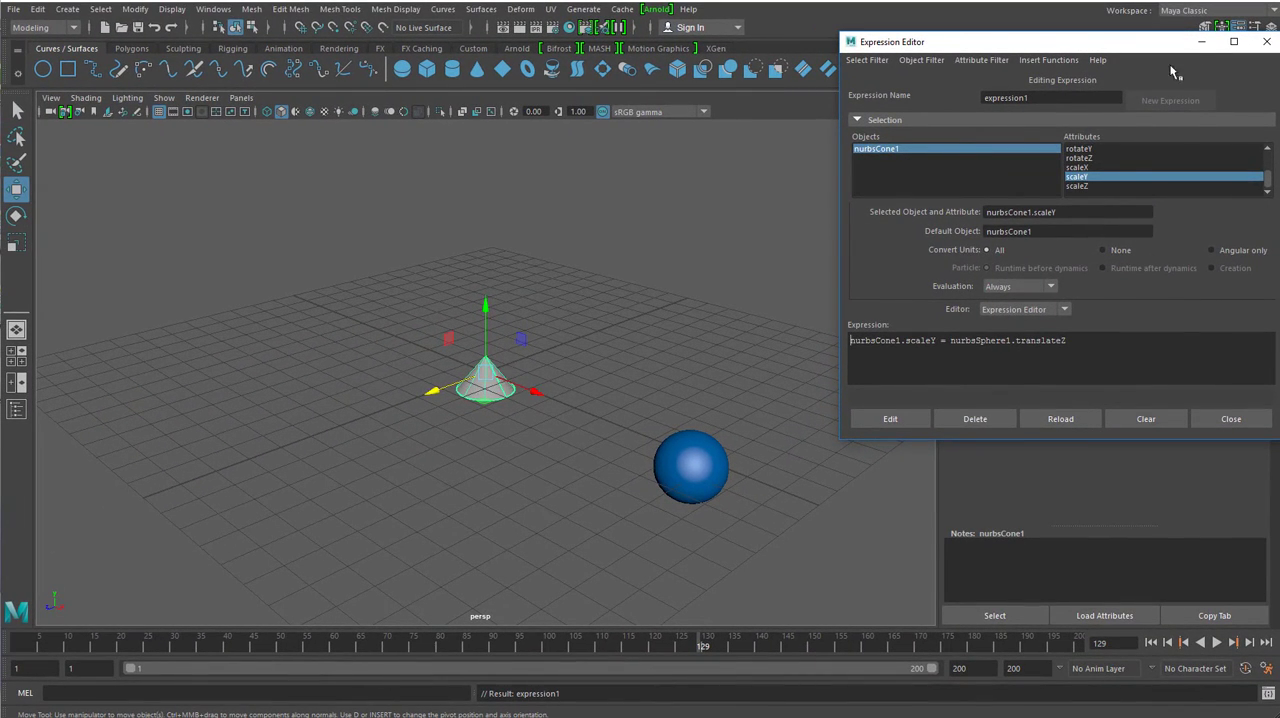
Rewind and play the timeline, then drag the sphere along Z to stretch the cone
click(1230, 418)
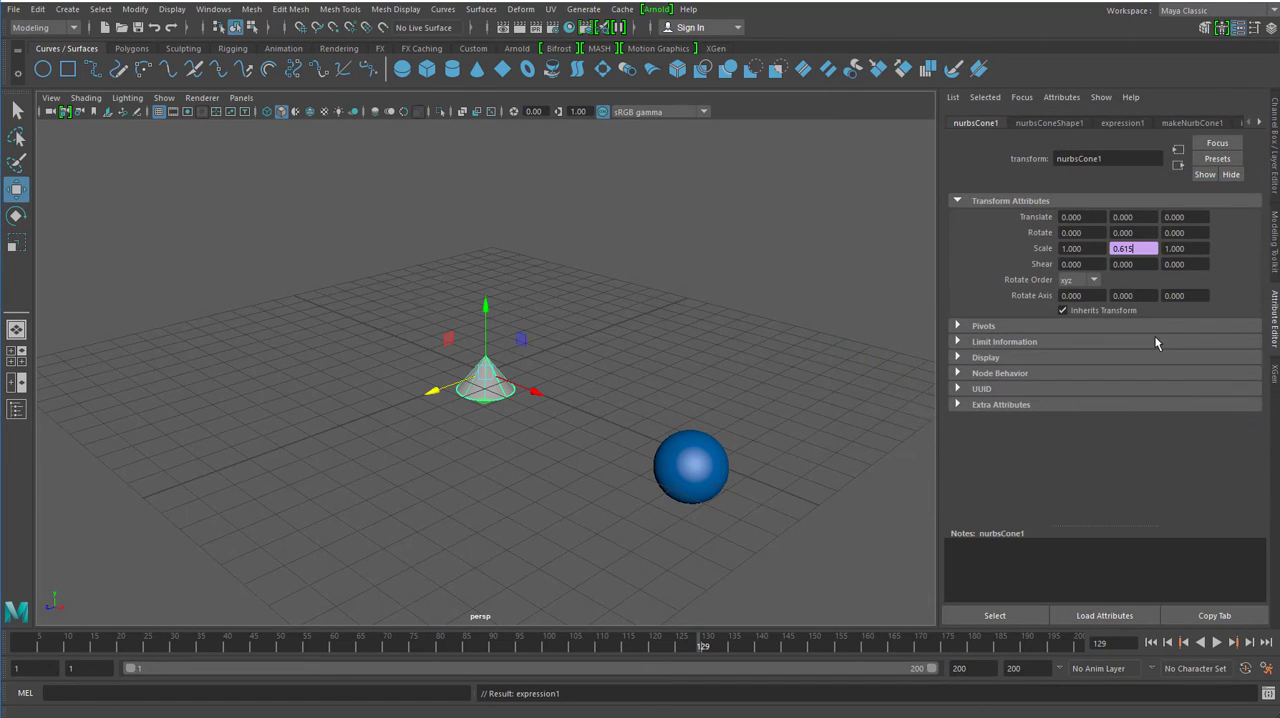
click(1216, 642)
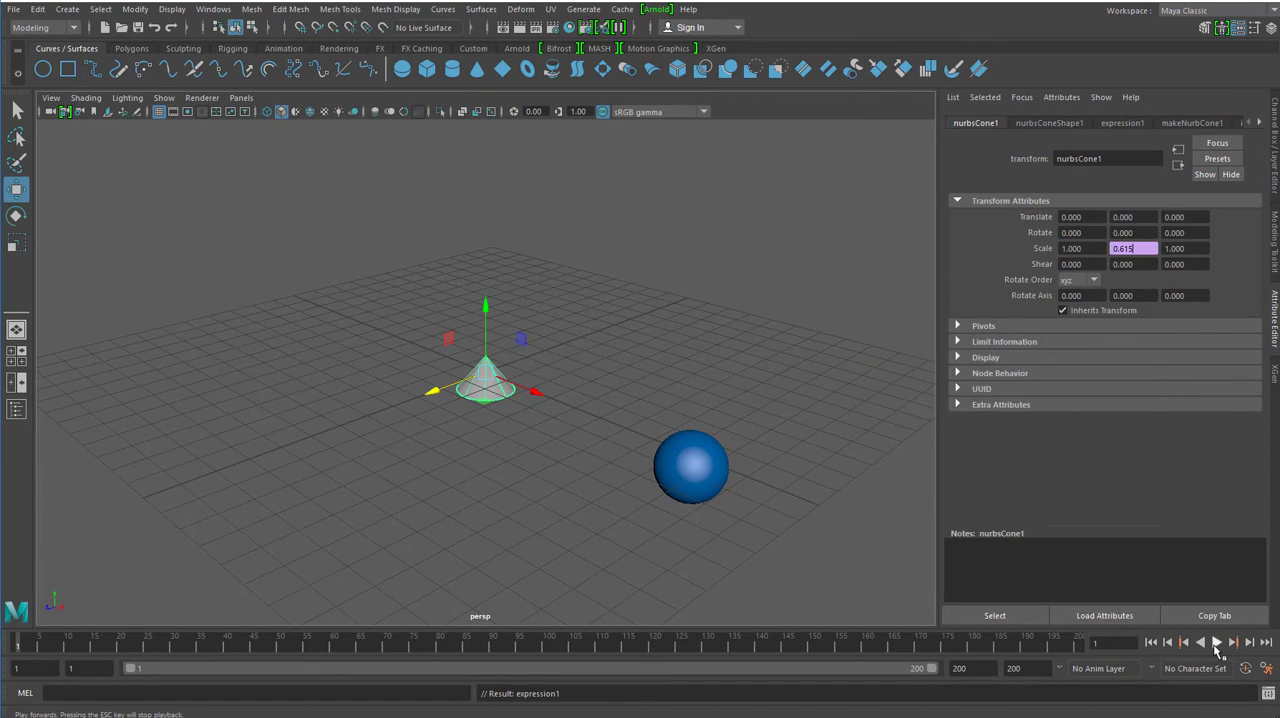
click(1216, 643)
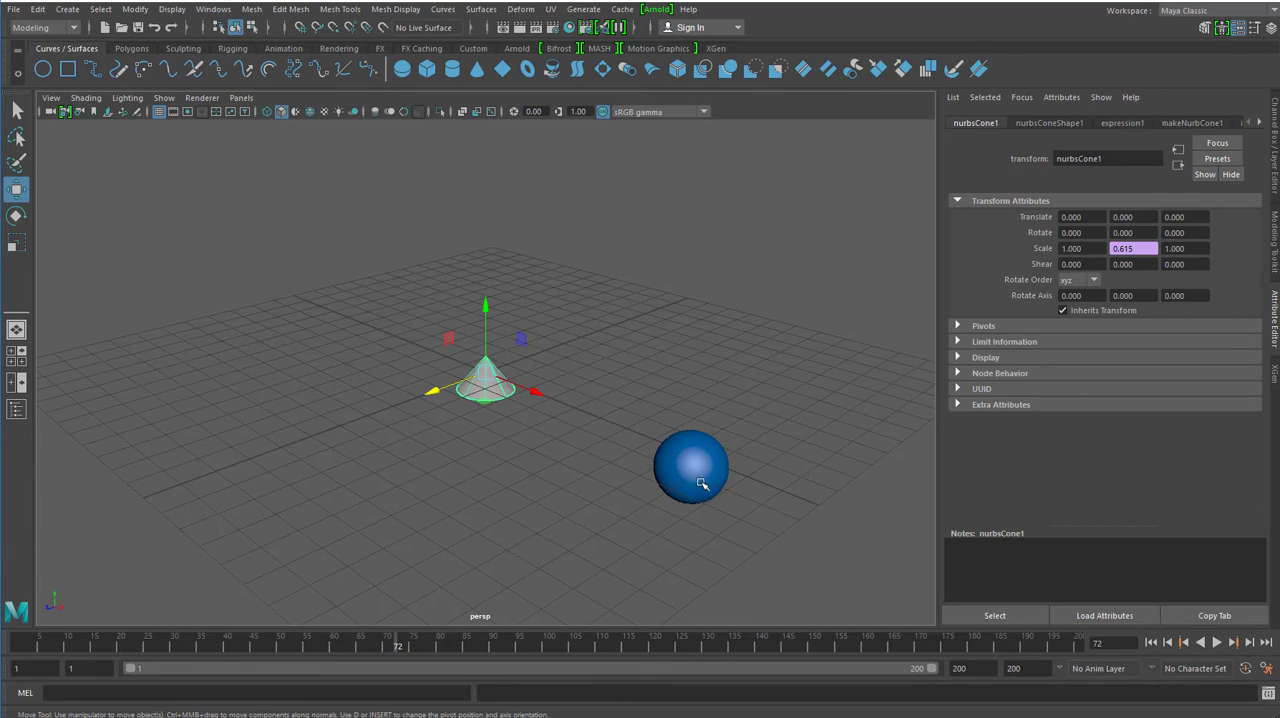
click(690, 467)
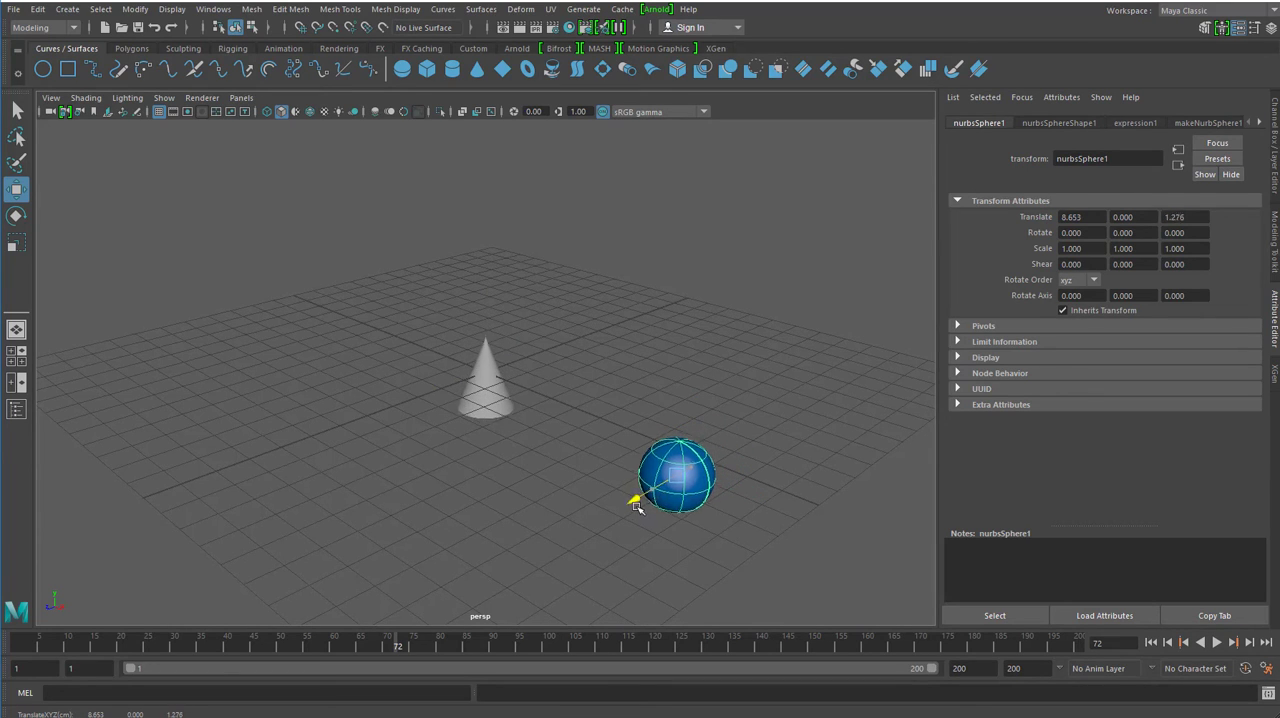
drag(638, 502, 670, 485)
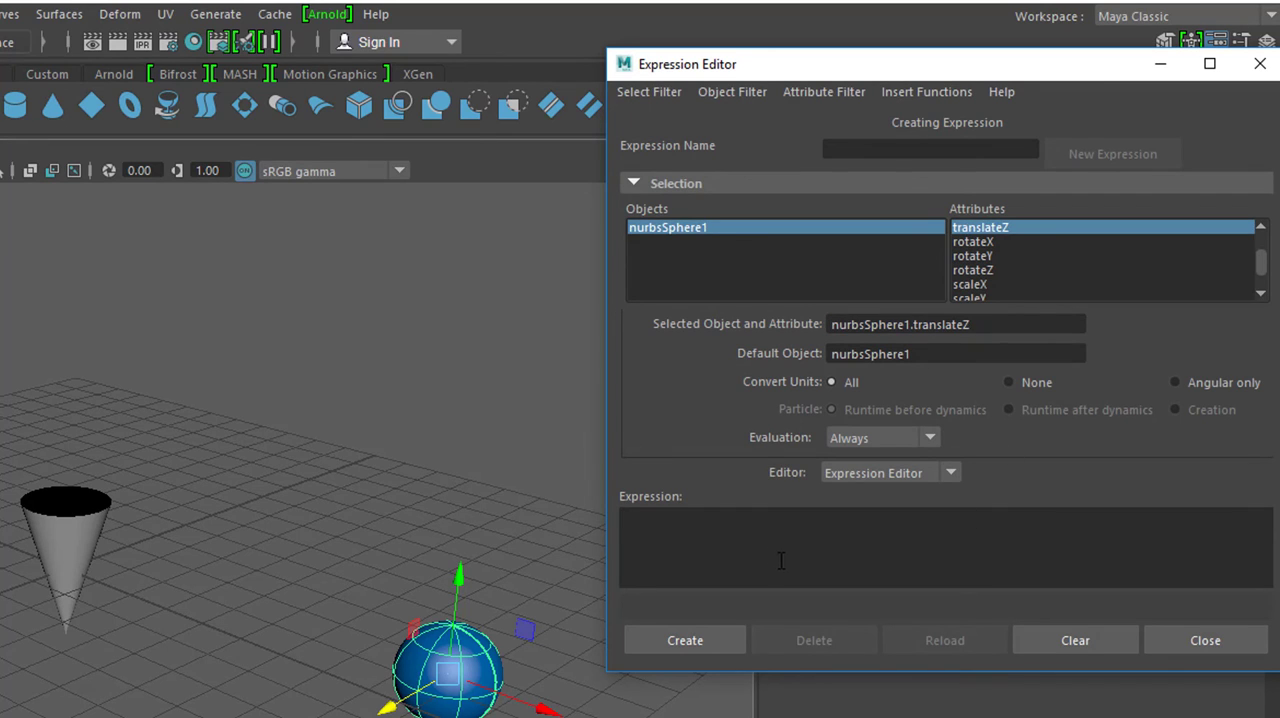
Create expression2 setting nurbsSphere1.translateZ = frame and play the animation
text(nurbsSphere1.translateZ =)
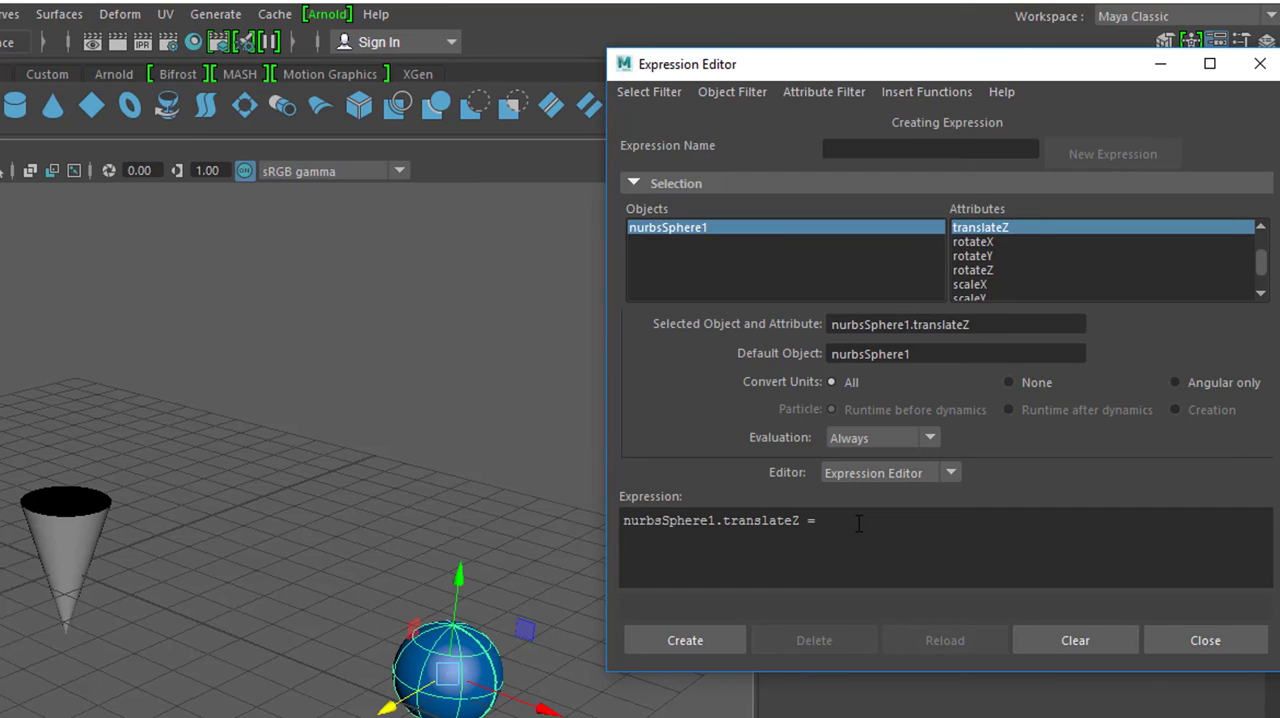
text(frame)
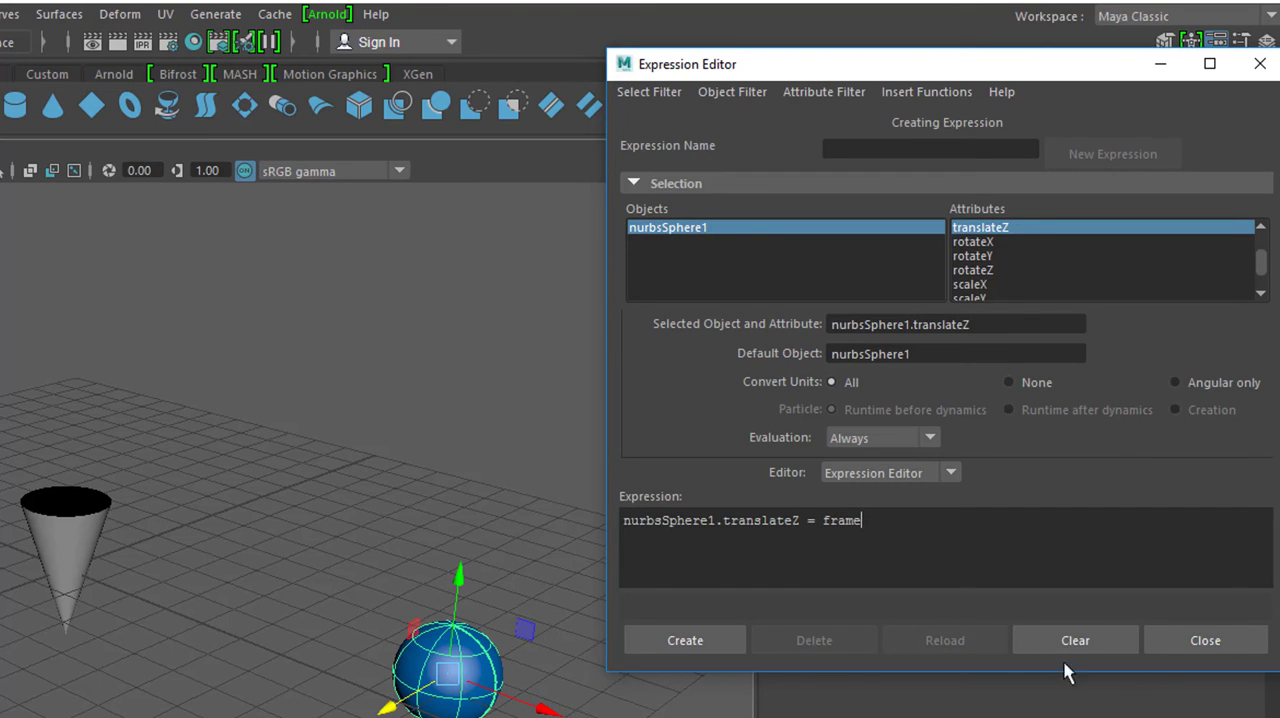
click(684, 639)
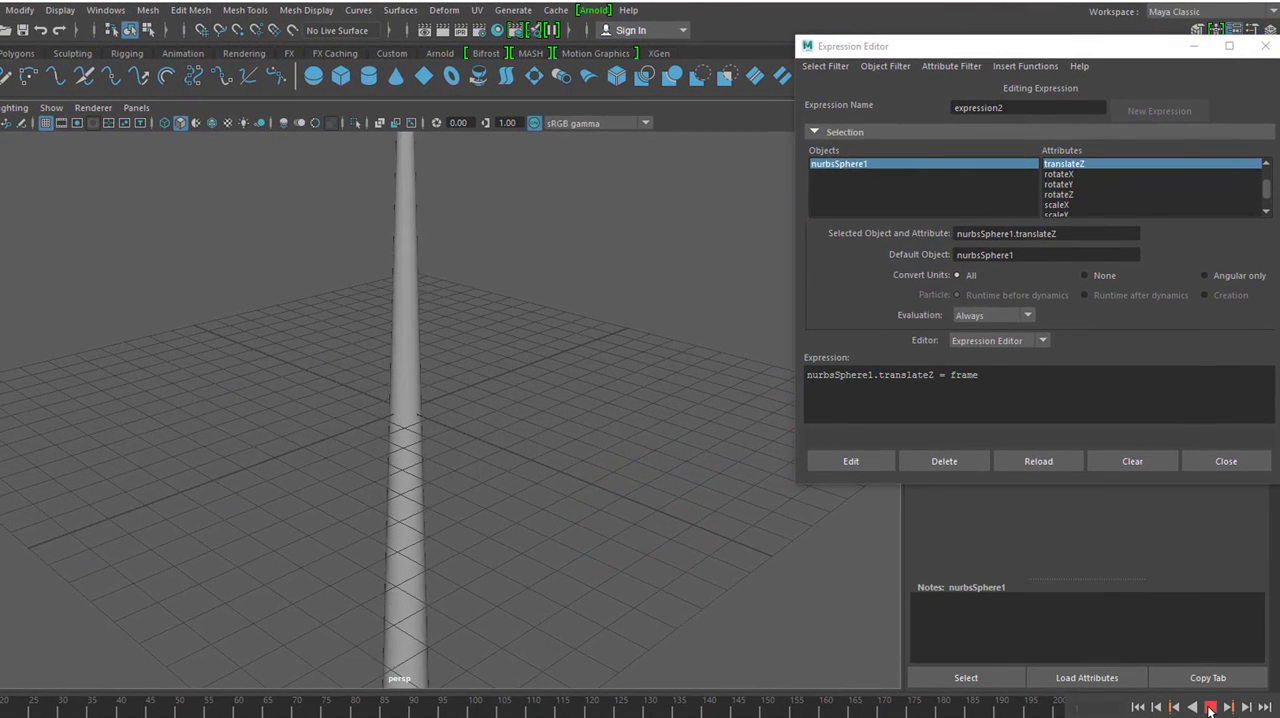
click(1206, 704)
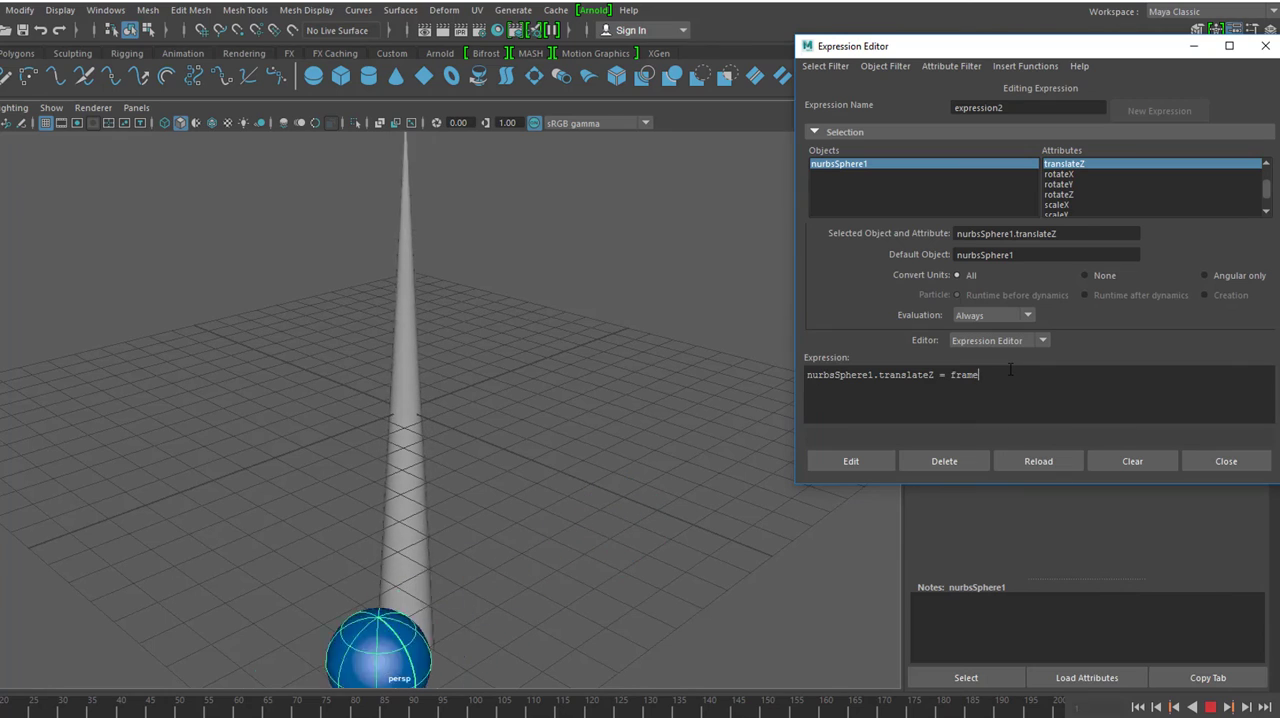
Begin rewriting the sphere's Z expression in terms of time
text(/)
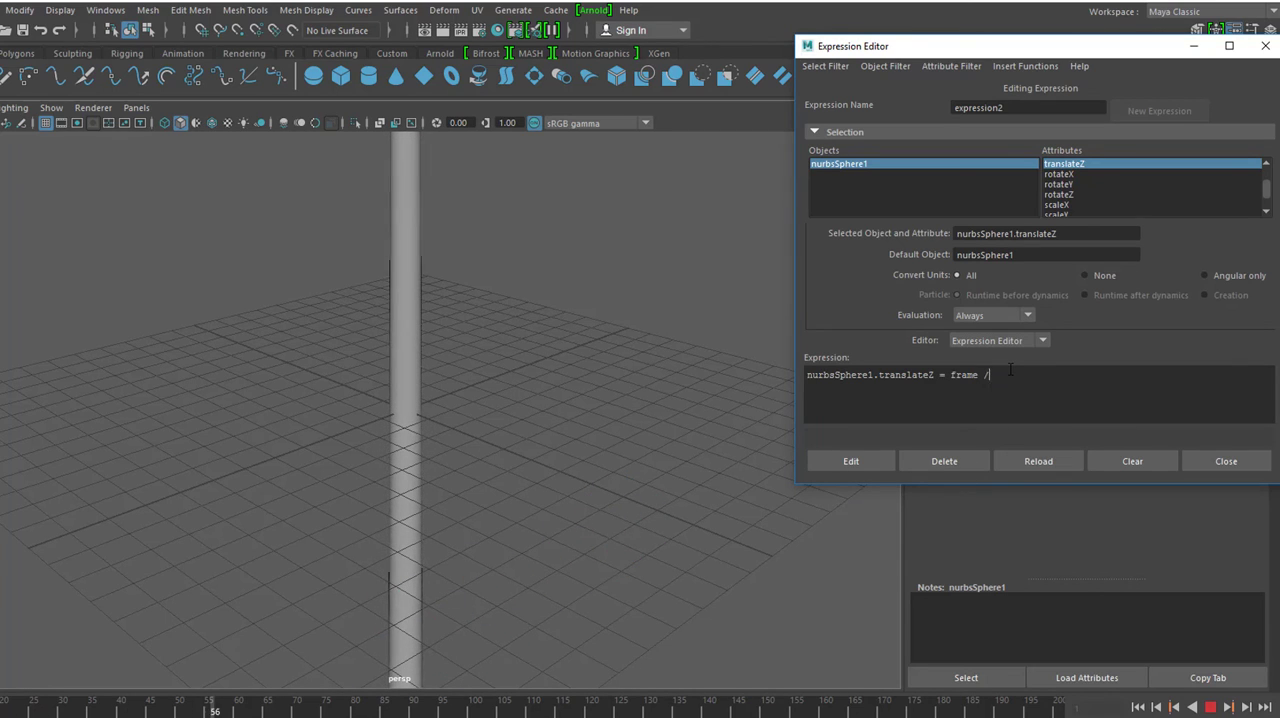
key(BackSpace)
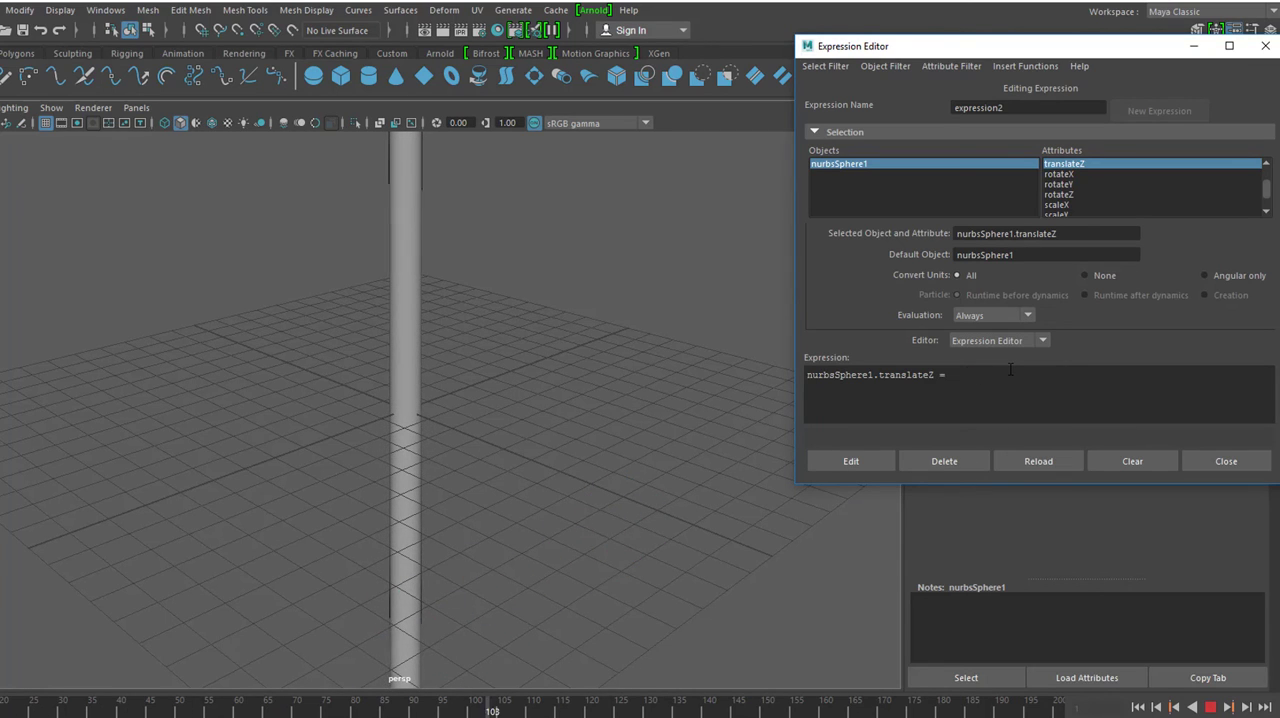
text(time)
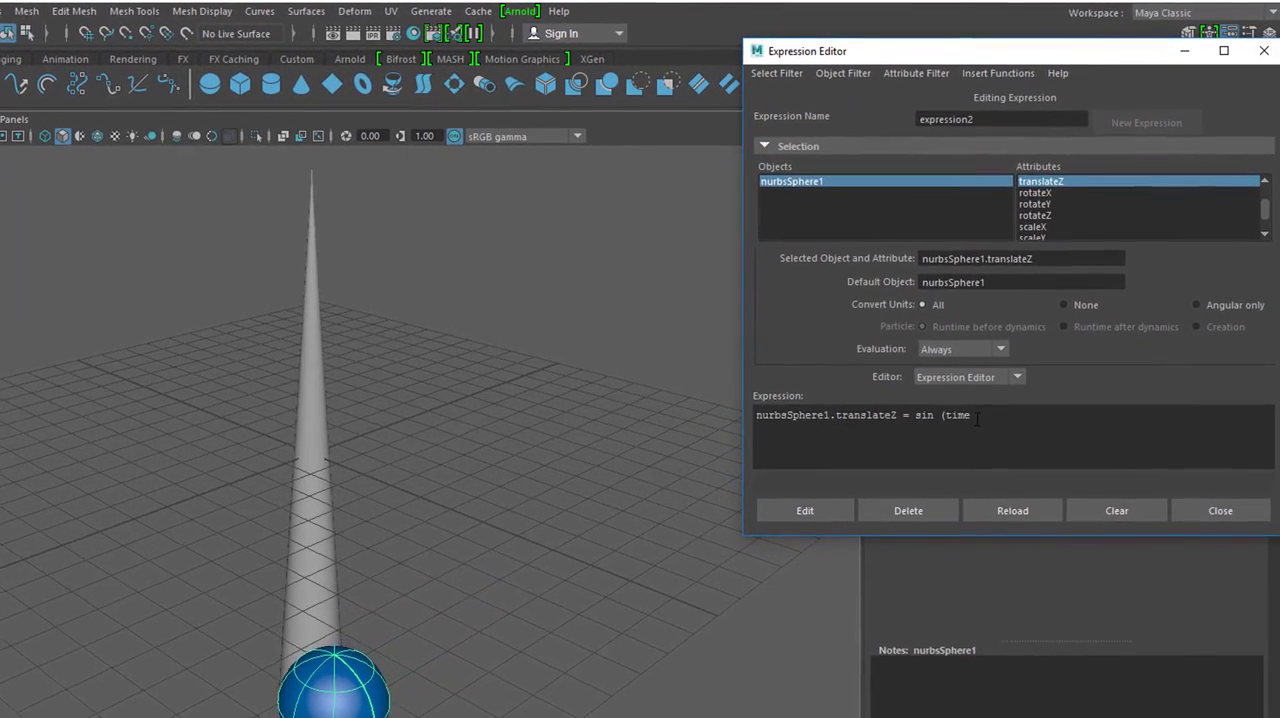
Apply nurbsSphere1.translateZ = 2 * sin(time * 4), then begin wrapping it in abs()
click(802, 512)
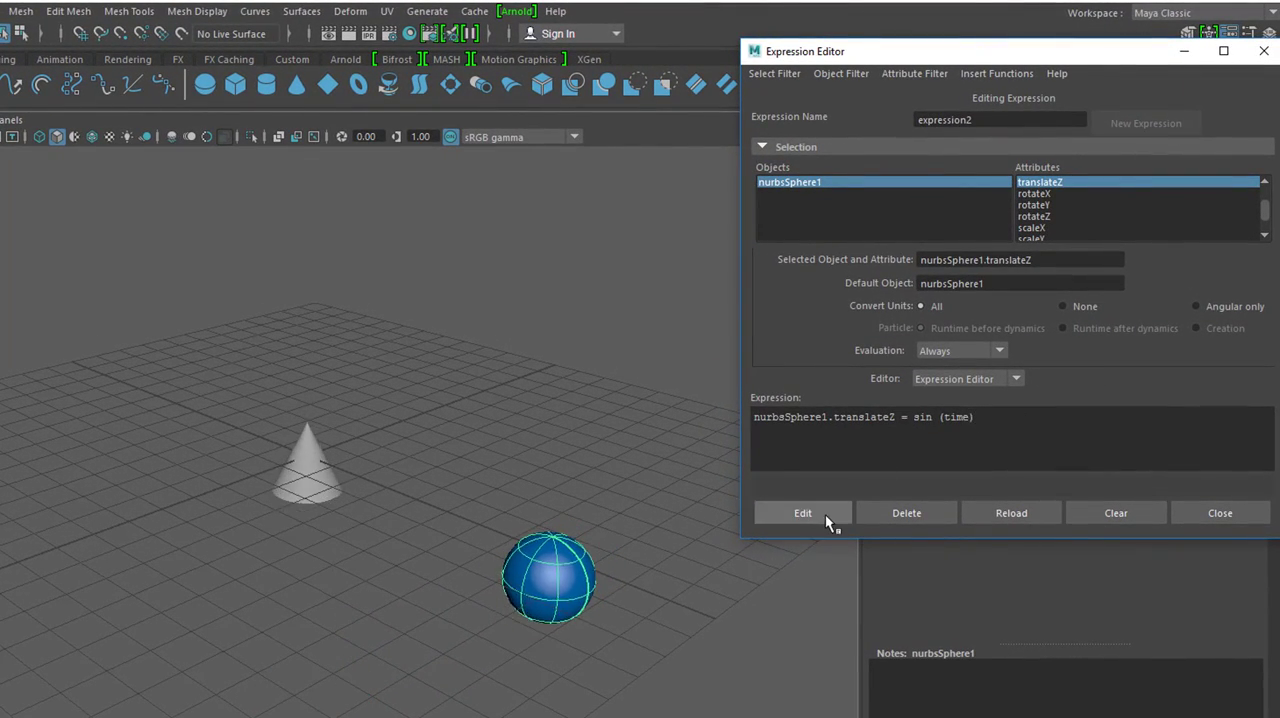
click(802, 512)
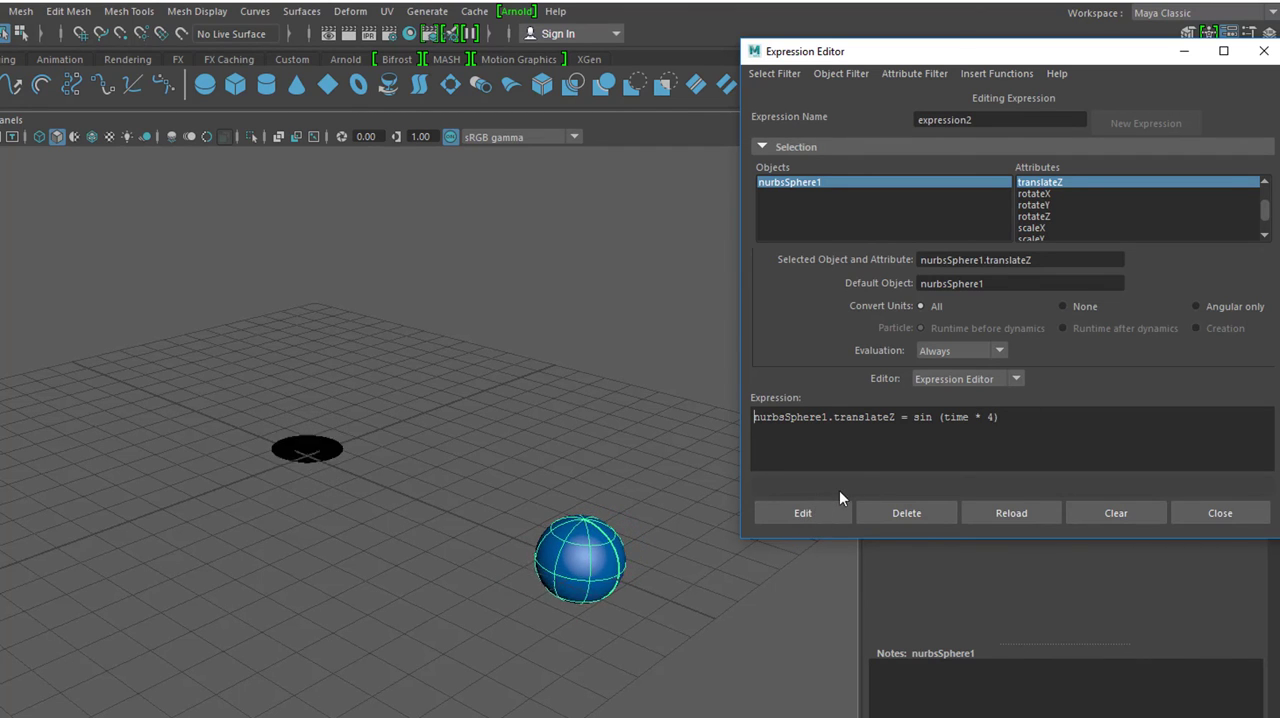
click(914, 417)
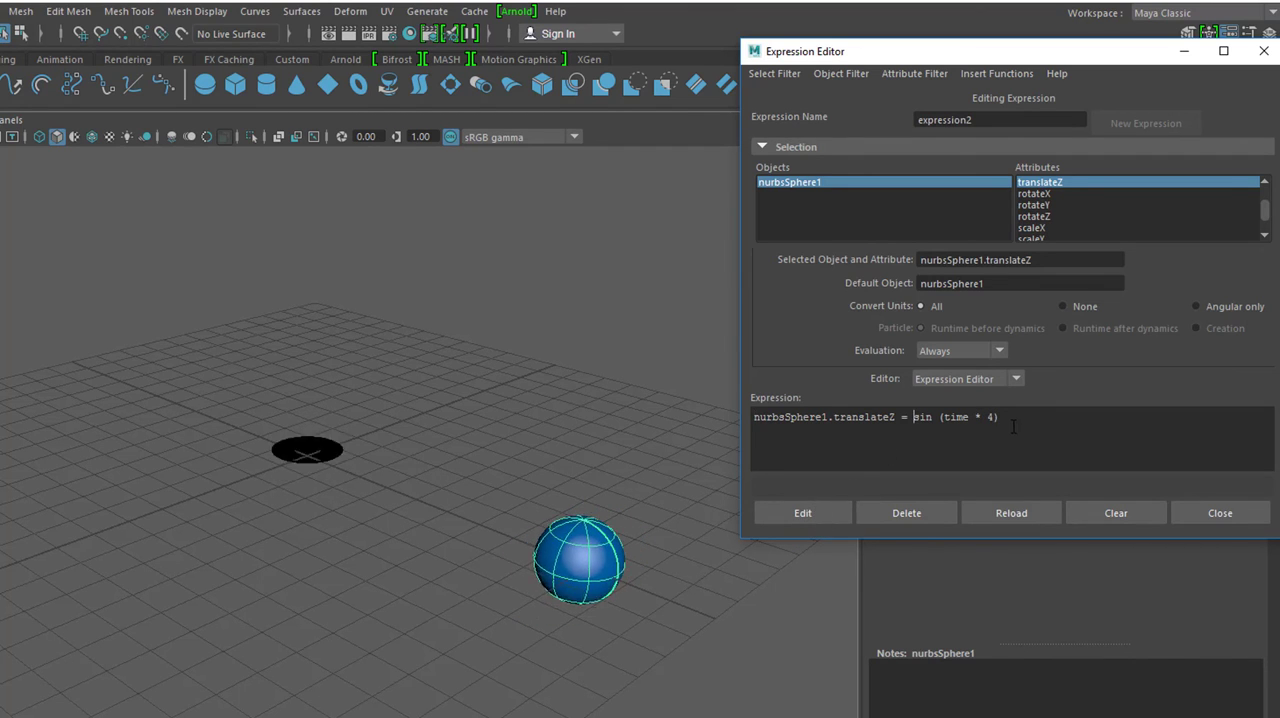
text(2)
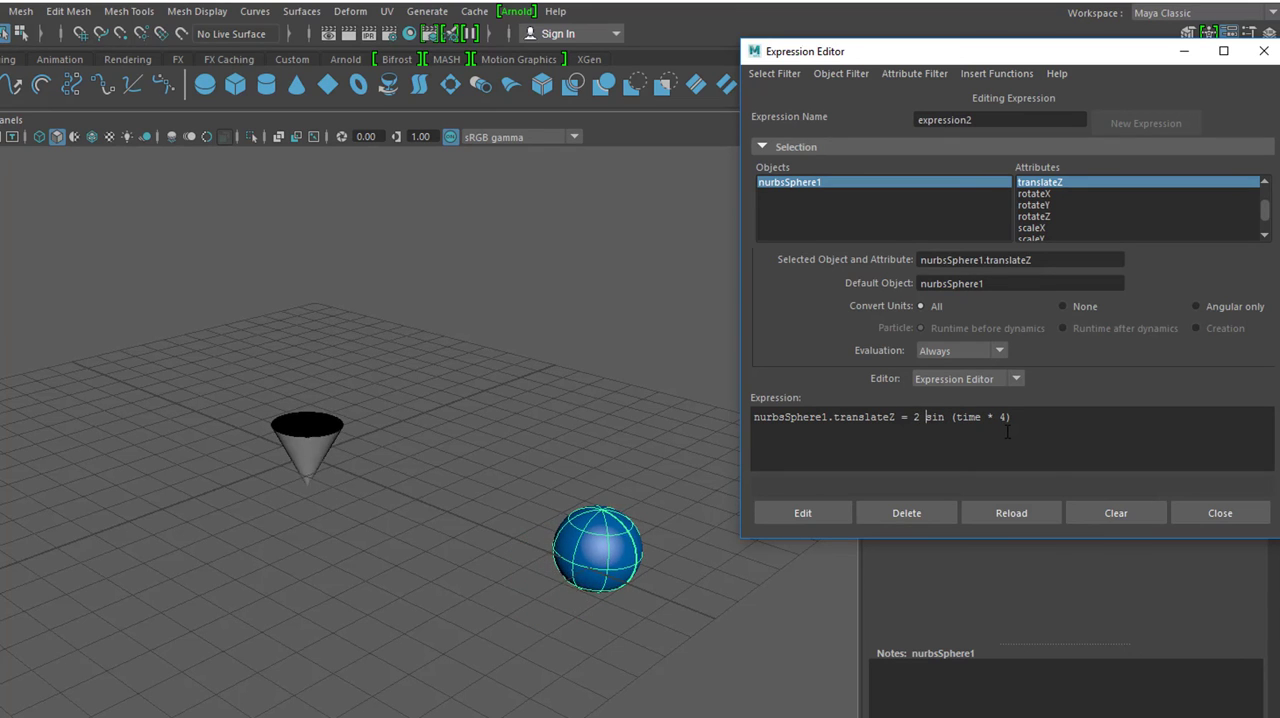
click(802, 512)
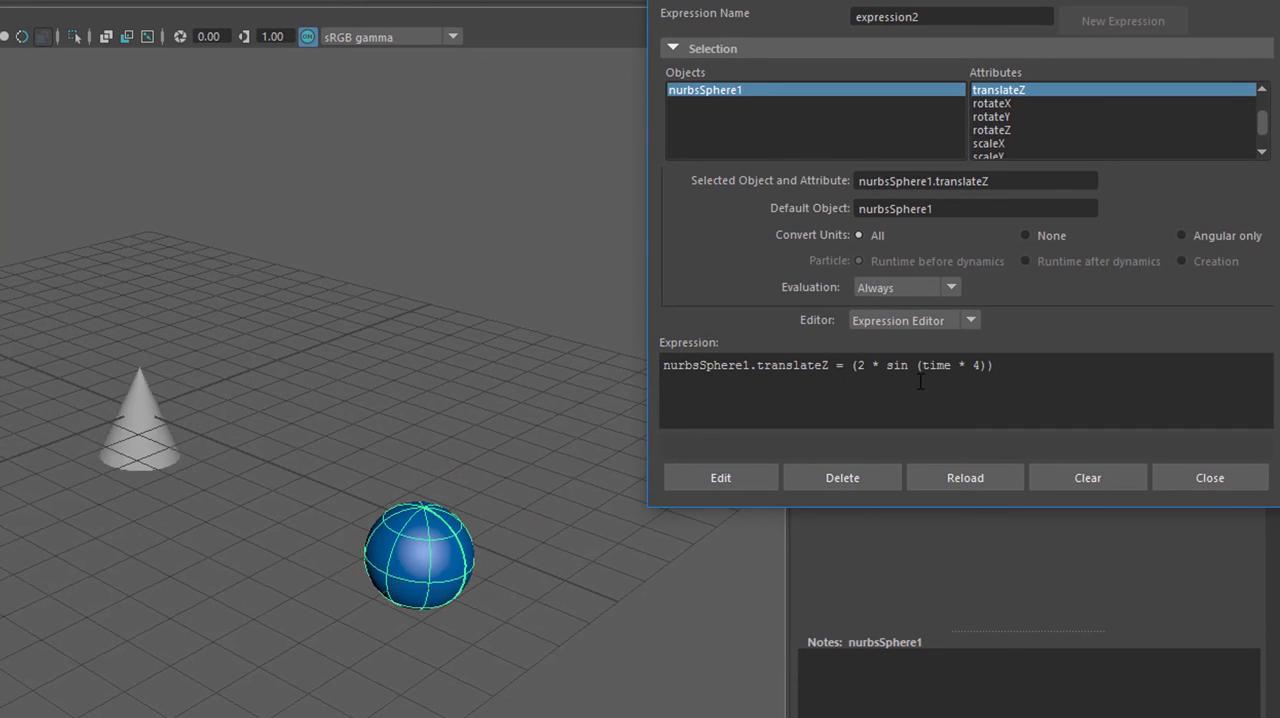
text(ab)
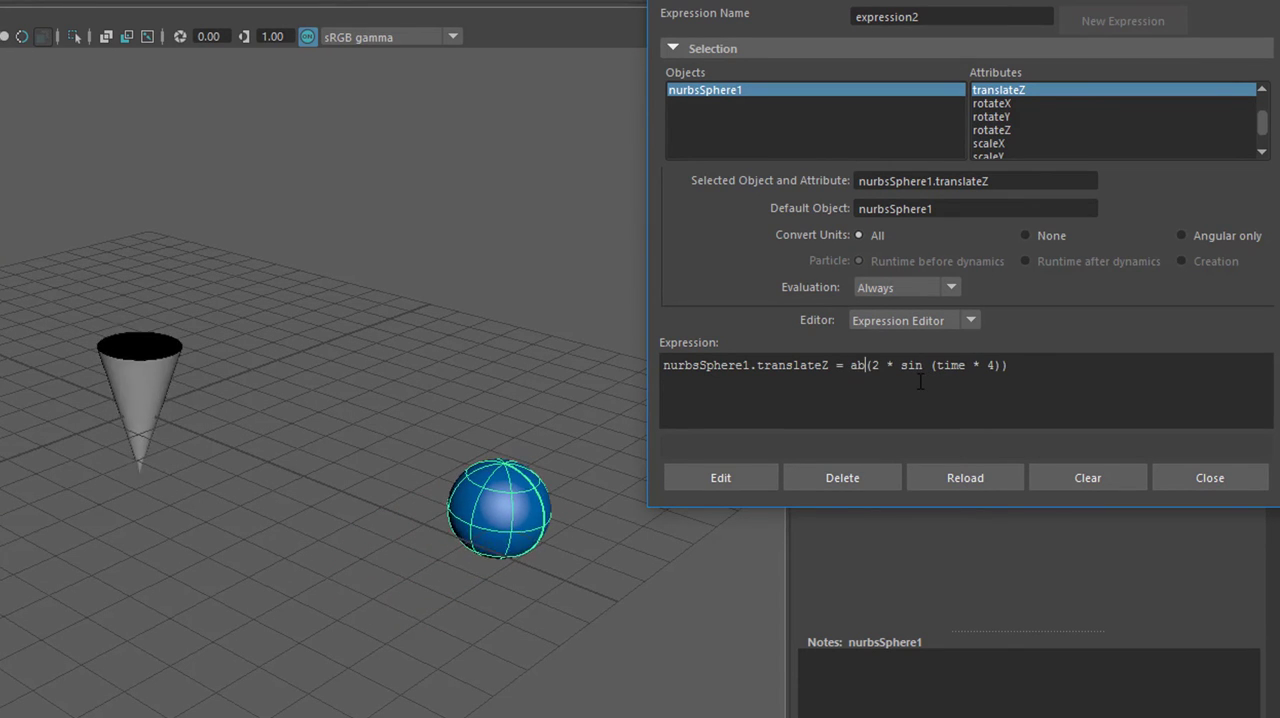